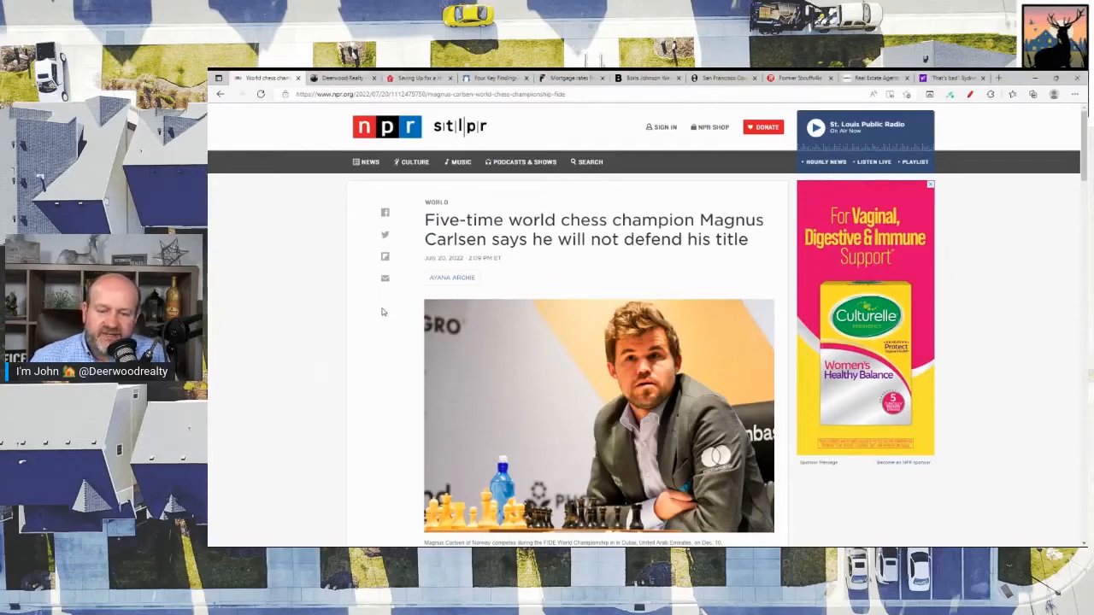
pyautogui.moveTo(318, 316)
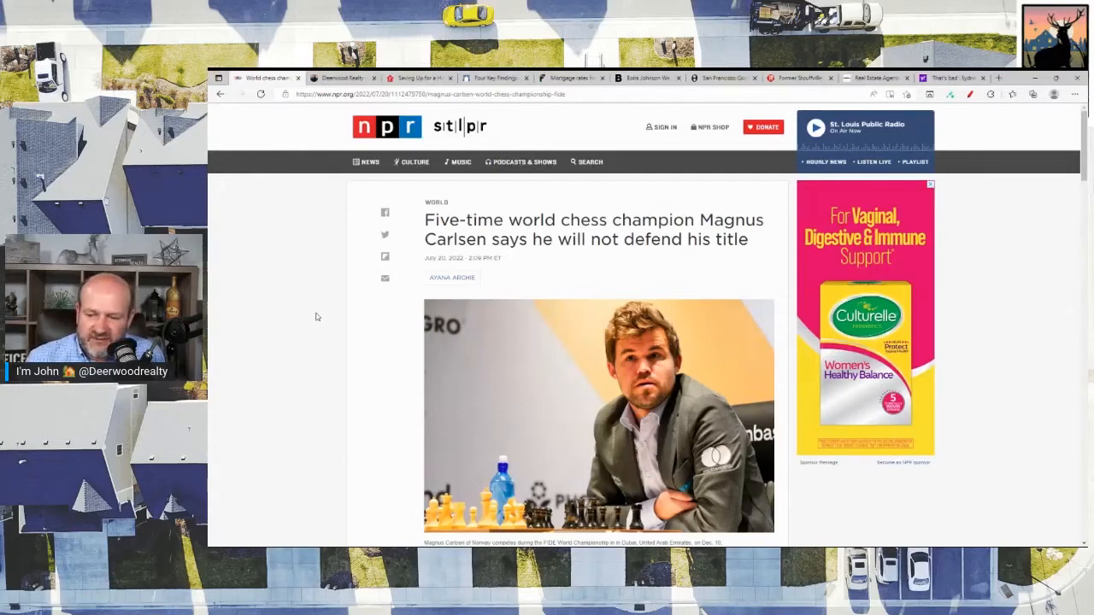
pyautogui.moveTo(301, 304)
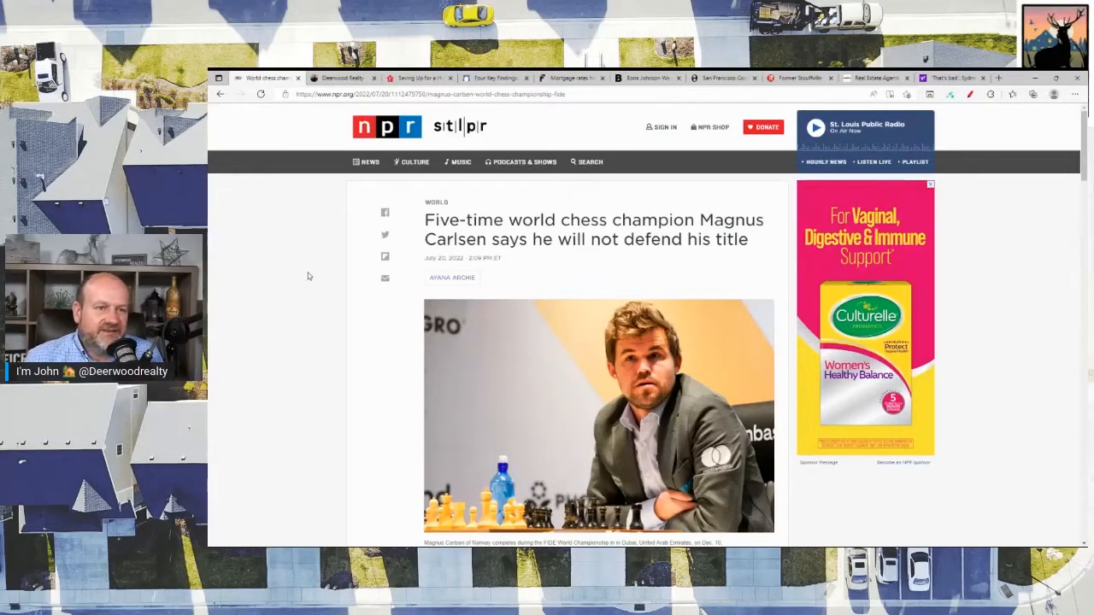
pyautogui.scroll(-3)
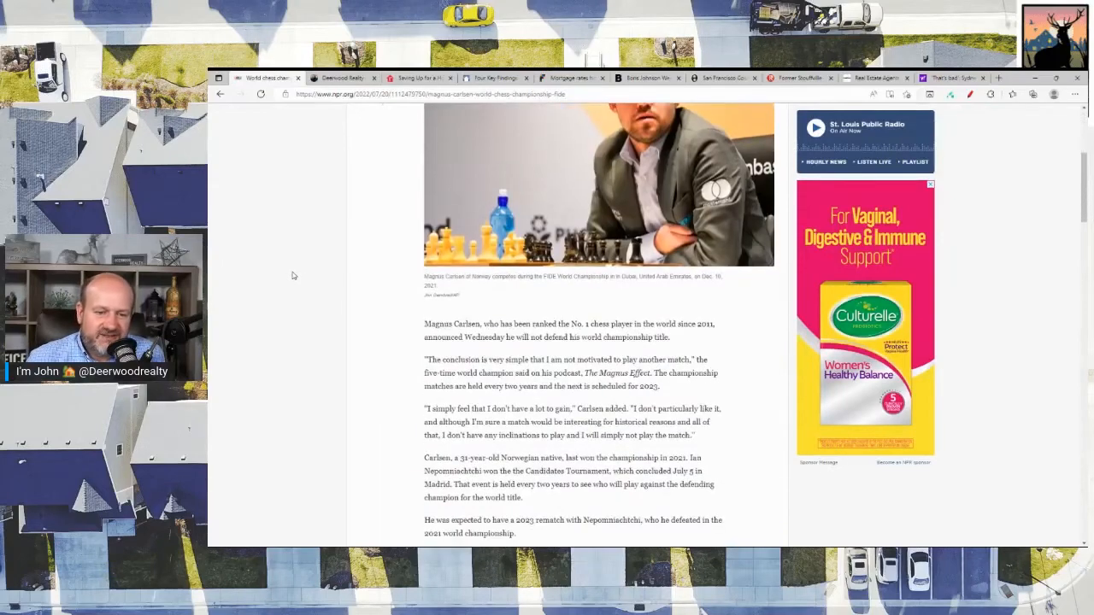
pyautogui.scroll(-3)
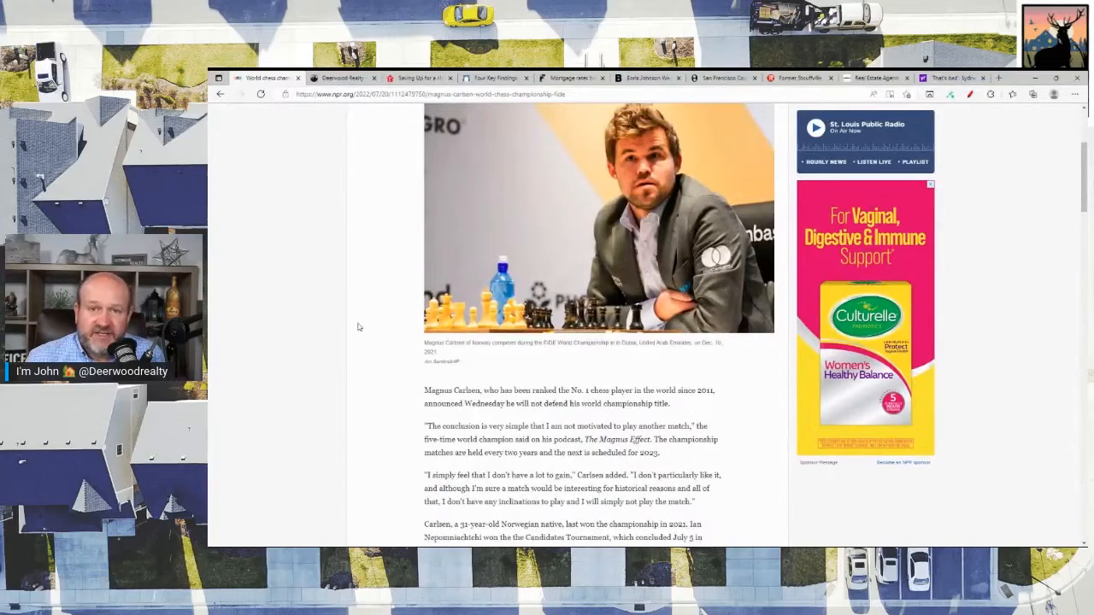
pyautogui.moveTo(376, 376)
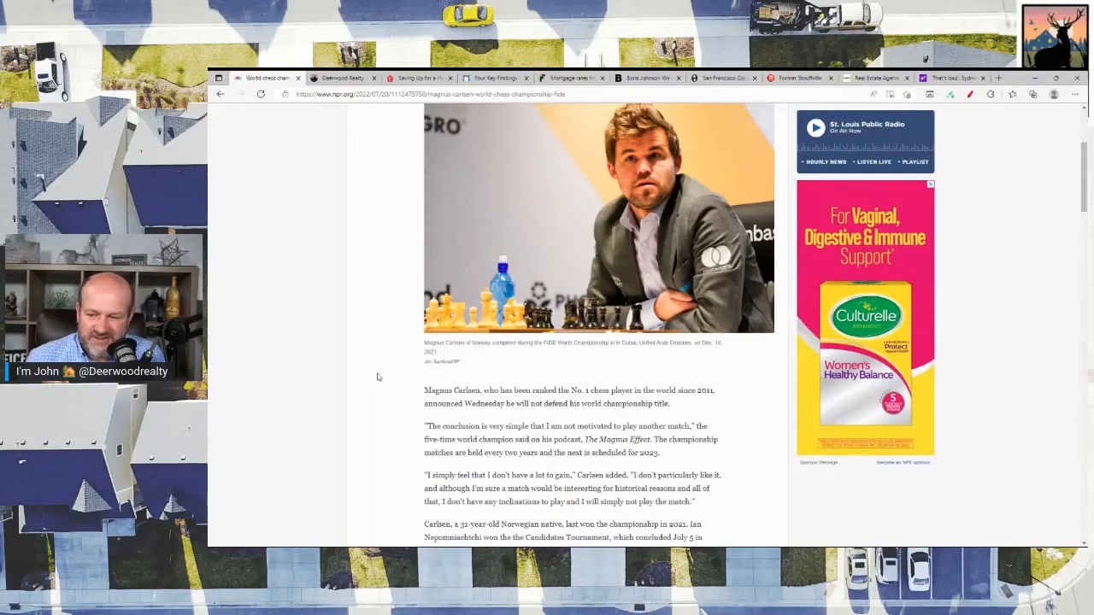
pyautogui.scroll(-3)
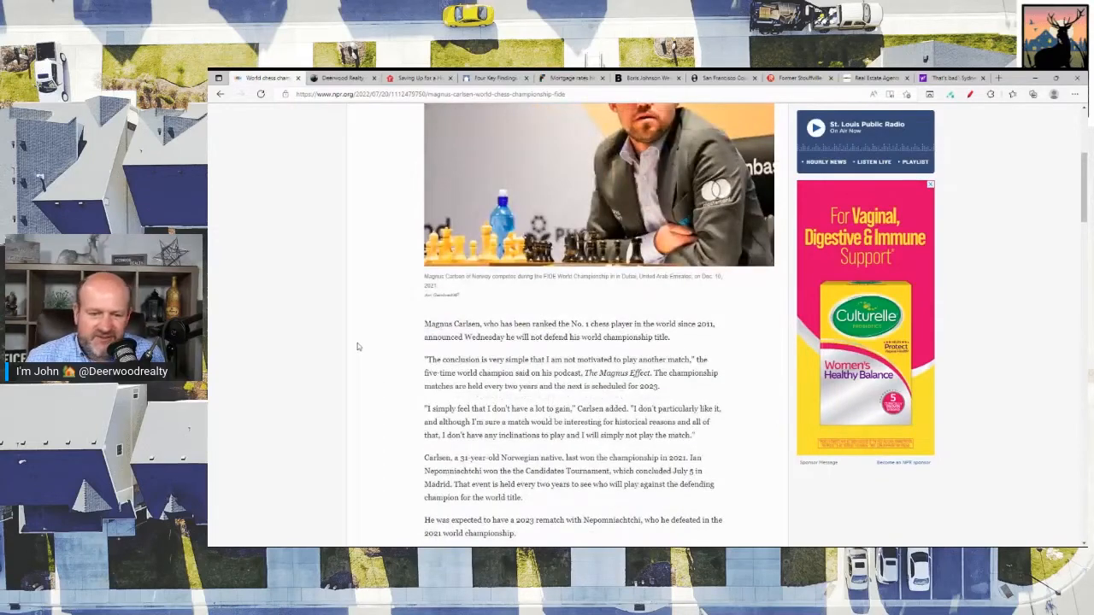
pyautogui.moveTo(417, 349)
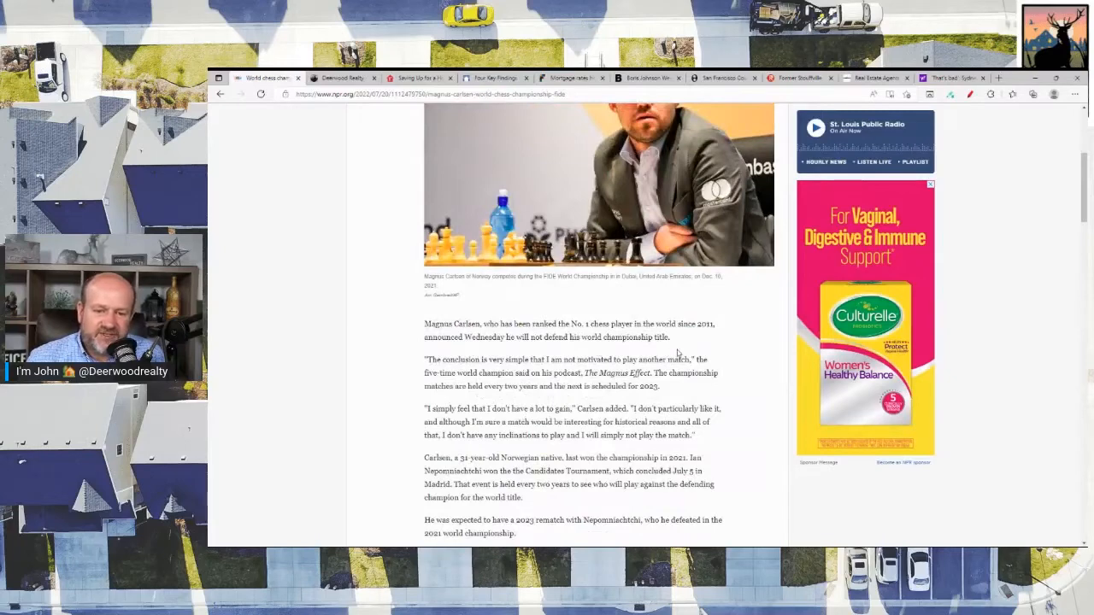
pyautogui.moveTo(397, 352)
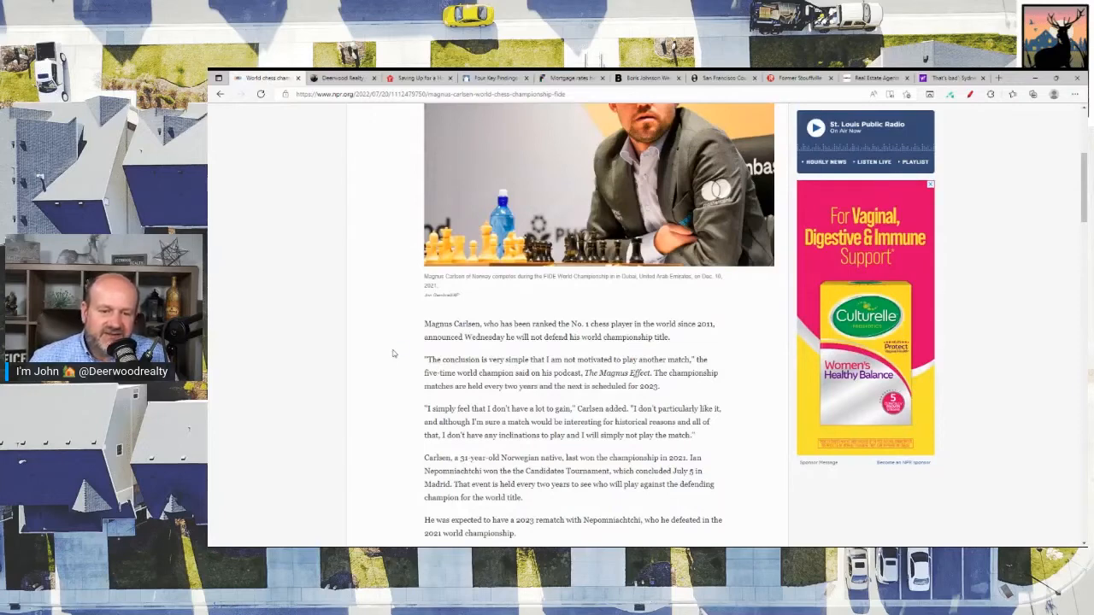
pyautogui.moveTo(583, 387)
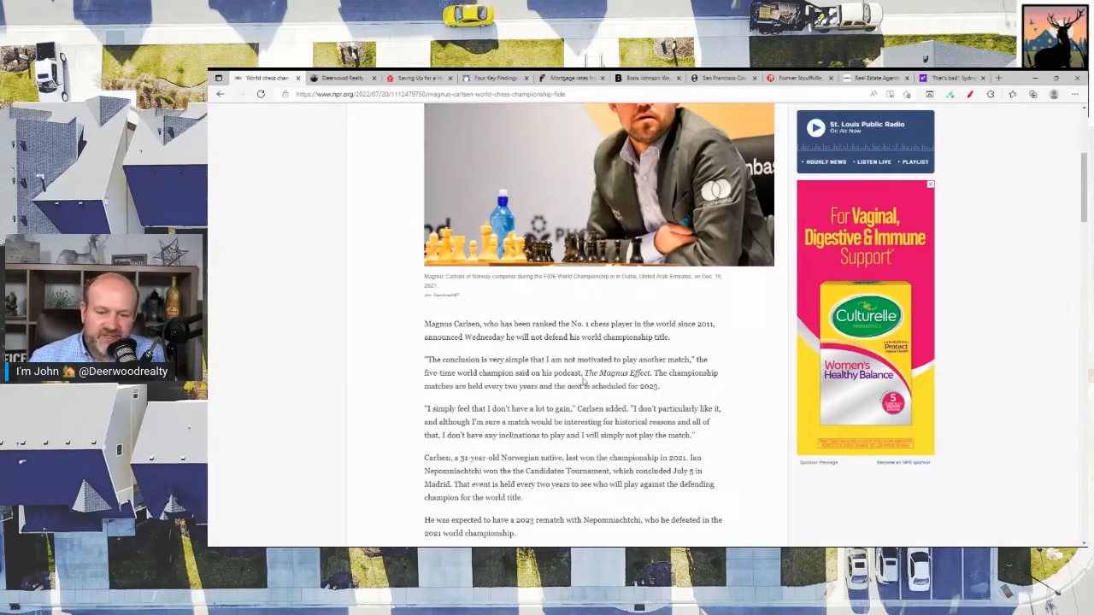
pyautogui.moveTo(383, 398)
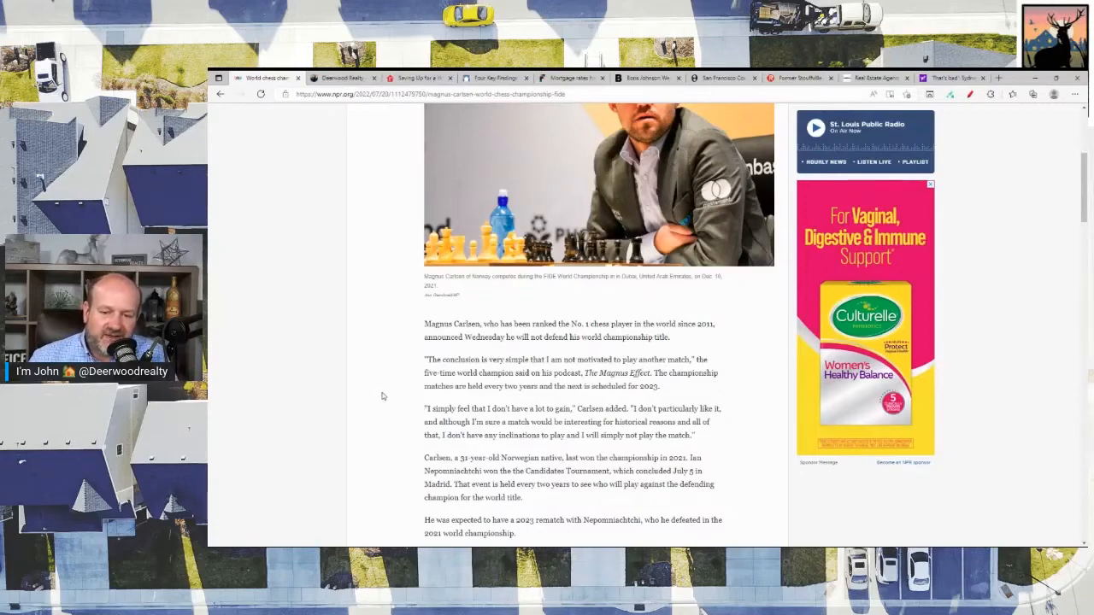
pyautogui.scroll(-3)
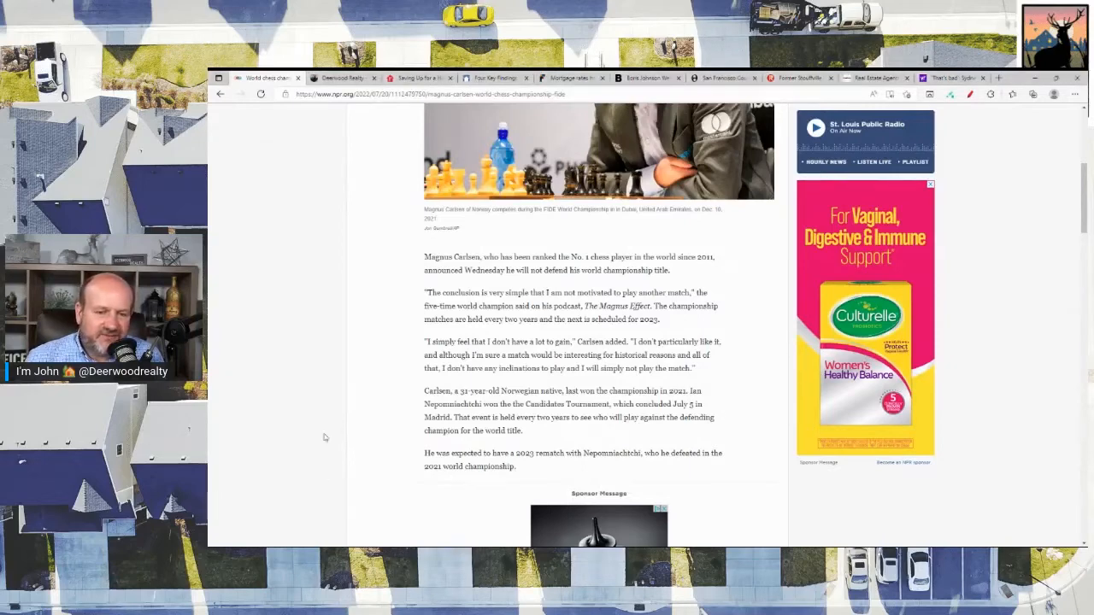
pyautogui.moveTo(359, 379)
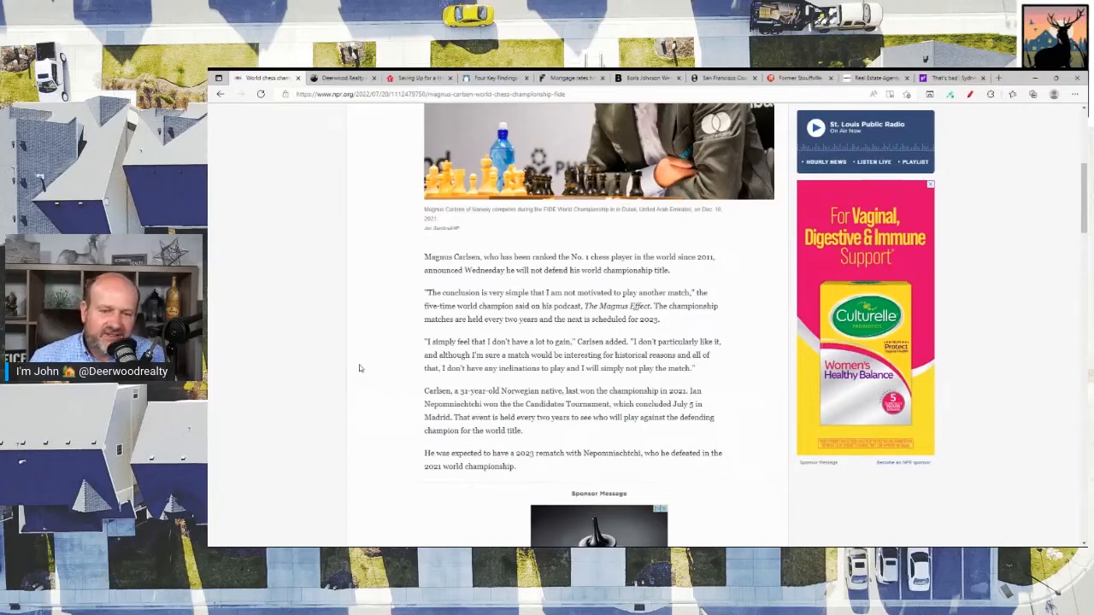
pyautogui.moveTo(371, 362)
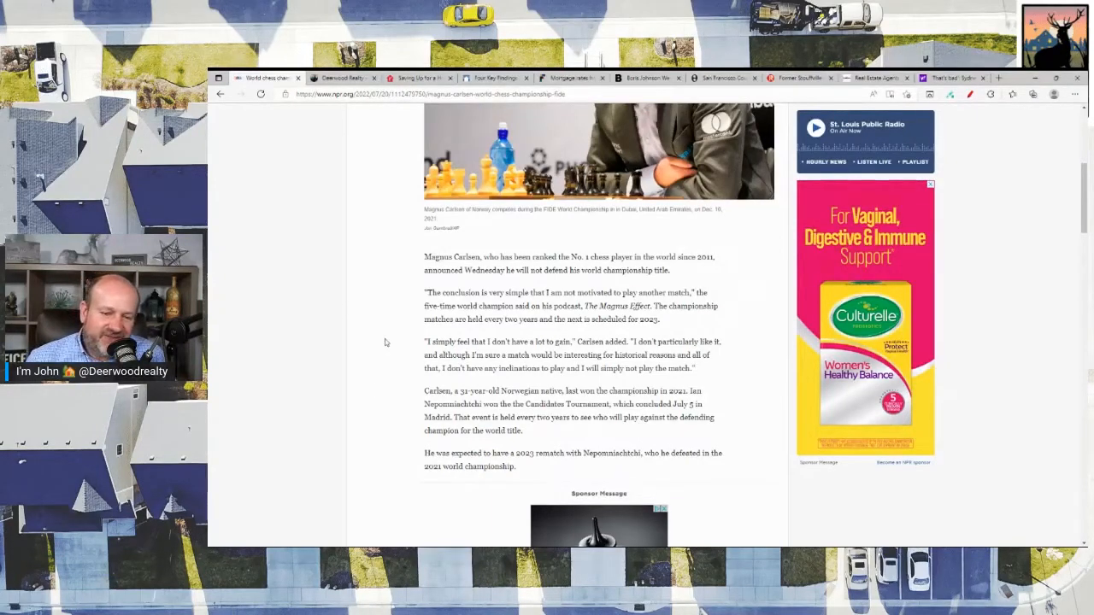
pyautogui.moveTo(397, 386)
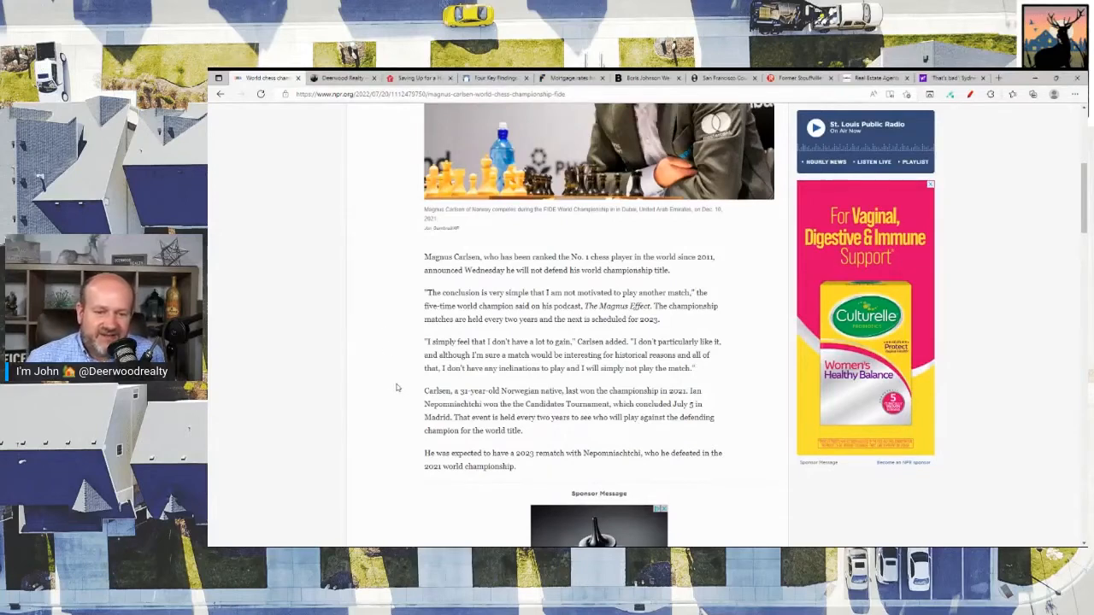
pyautogui.scroll(-3)
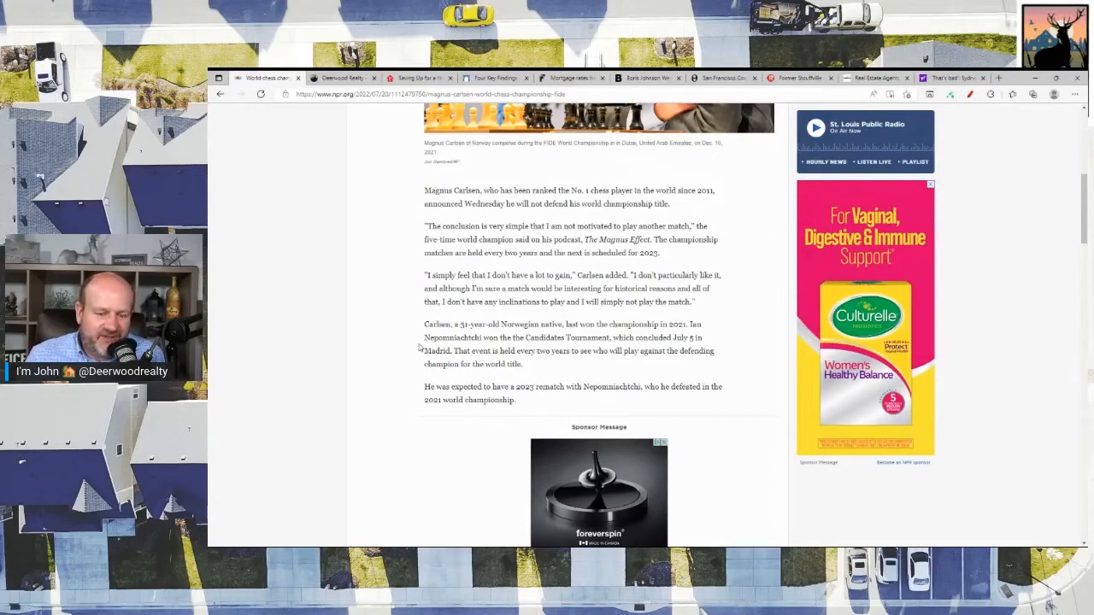
pyautogui.moveTo(335, 372)
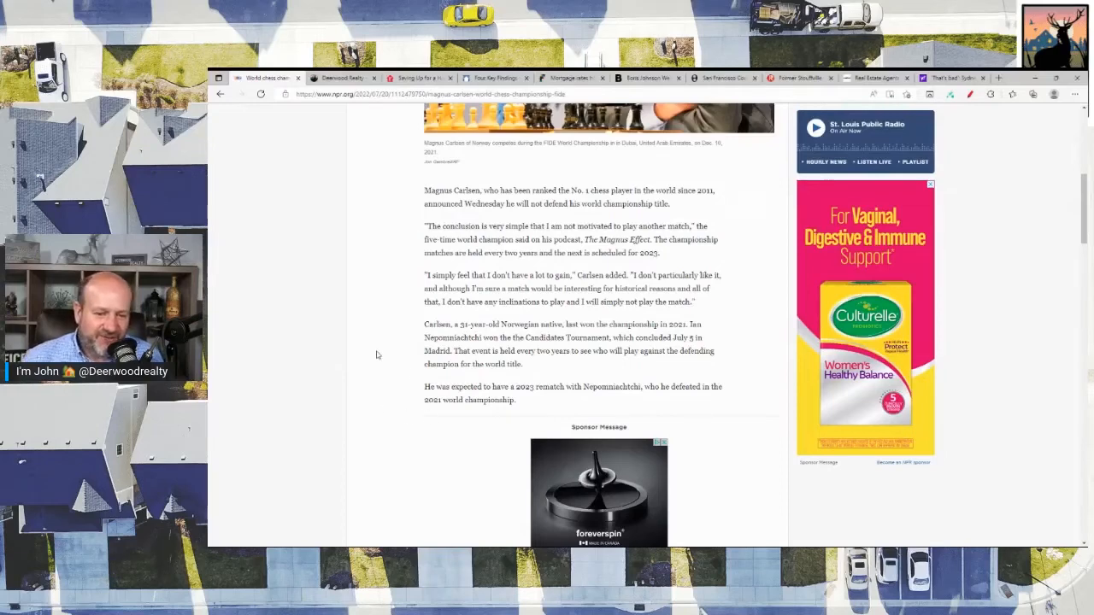
pyautogui.moveTo(368, 345)
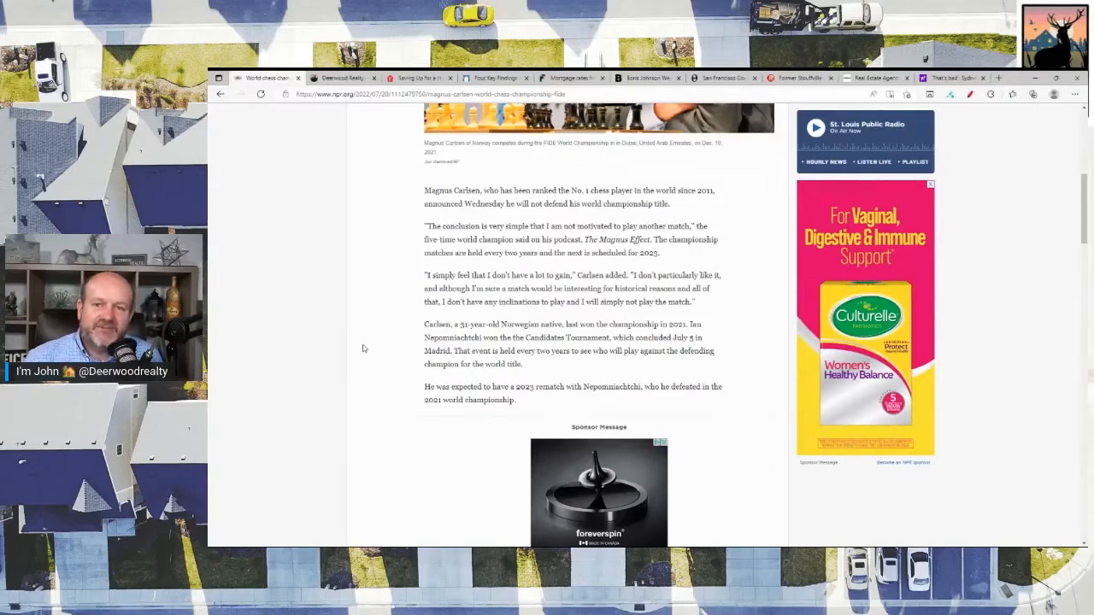
pyautogui.scroll(-3)
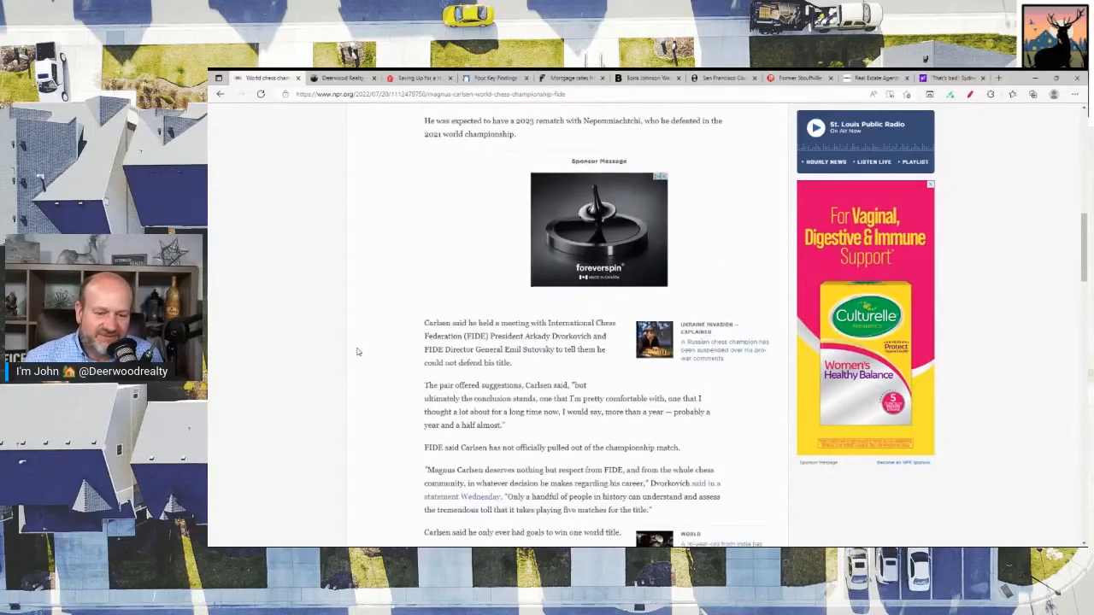
pyautogui.scroll(-3)
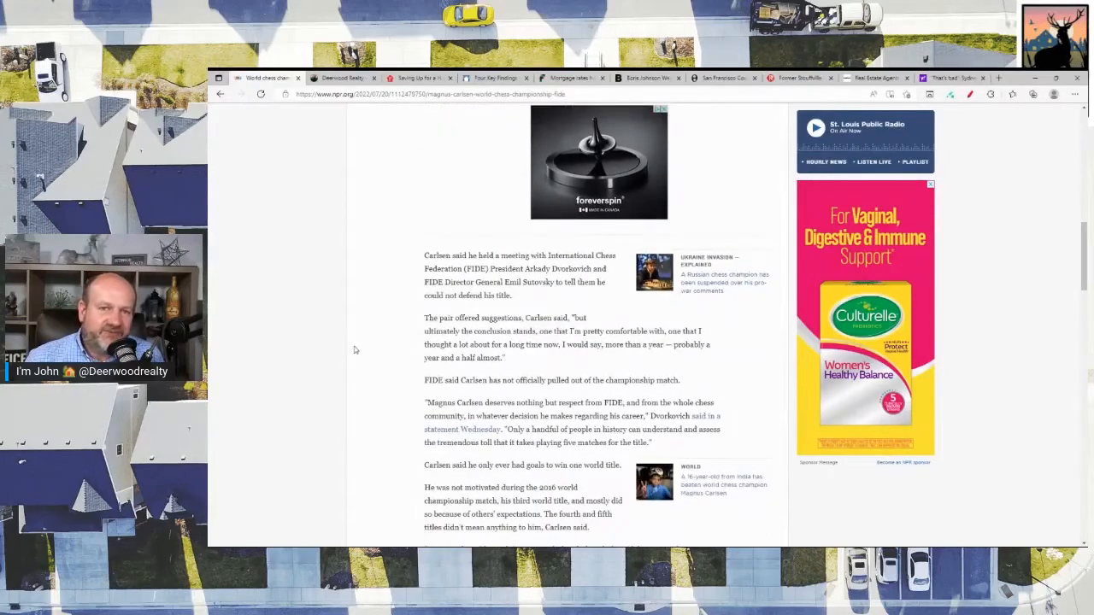
pyautogui.moveTo(342, 327)
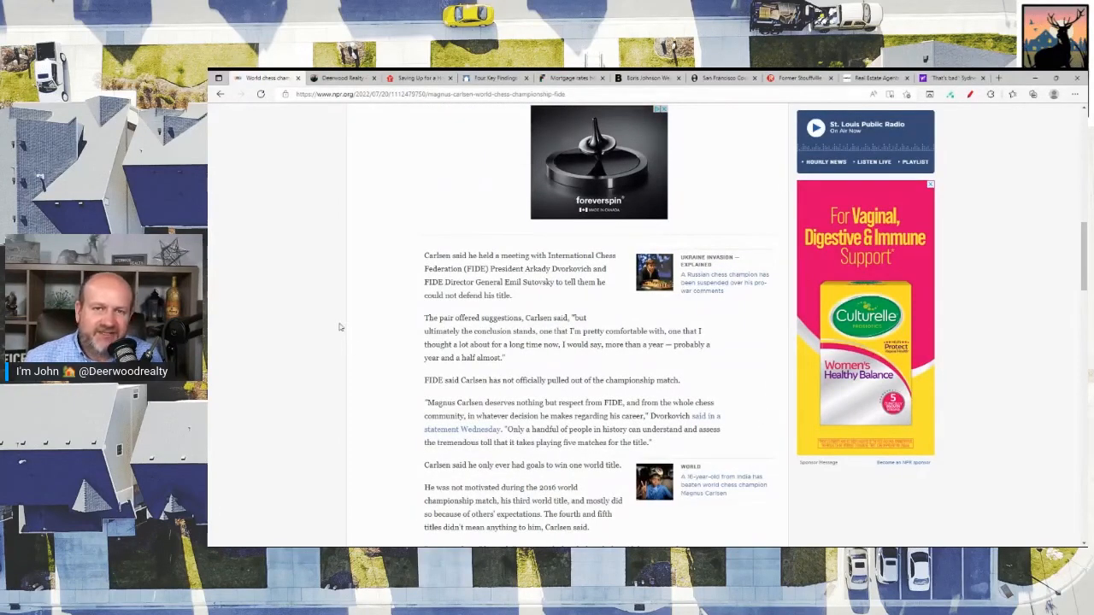
pyautogui.moveTo(345, 352)
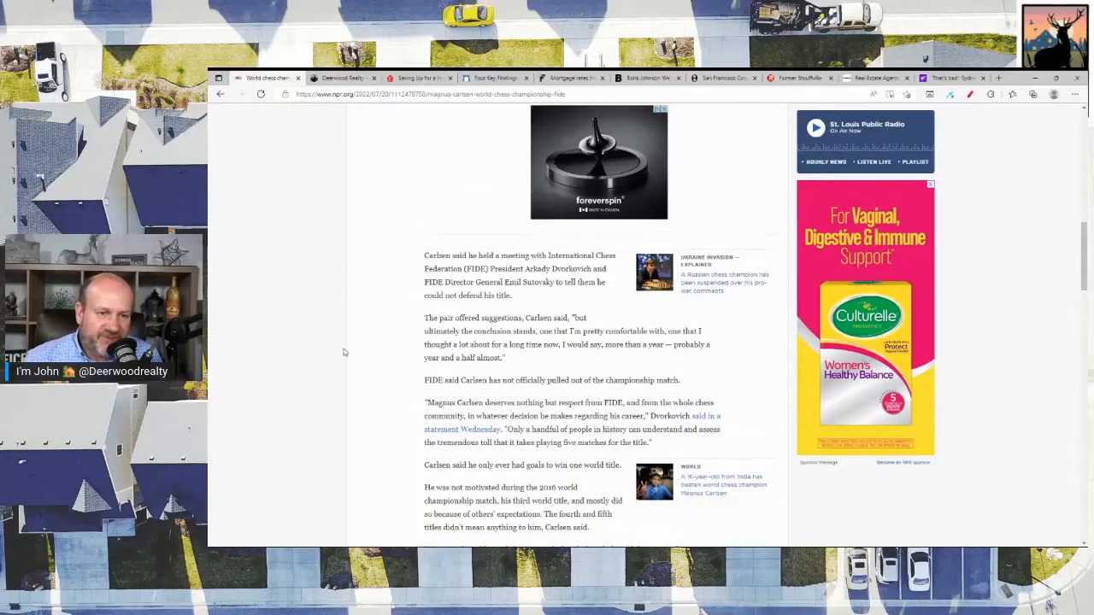
pyautogui.moveTo(393, 311)
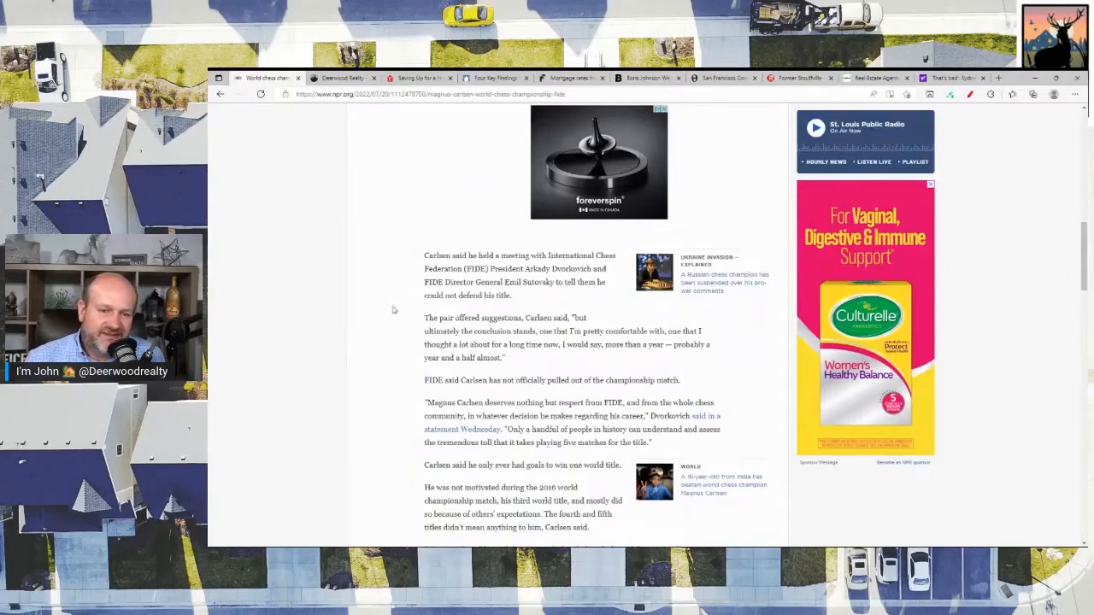
pyautogui.moveTo(386, 299)
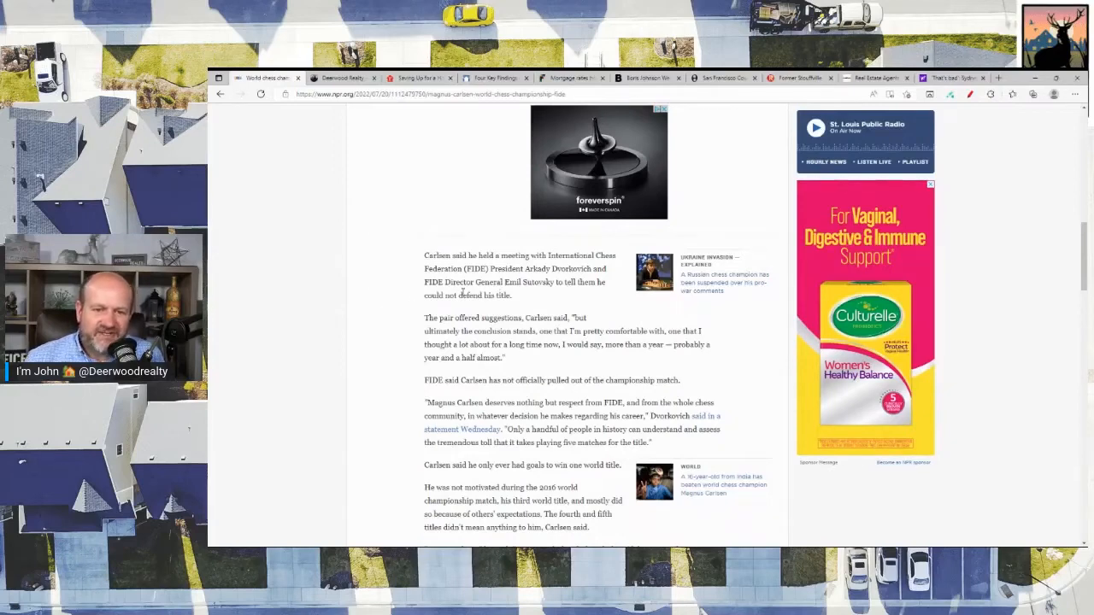
pyautogui.moveTo(533, 301)
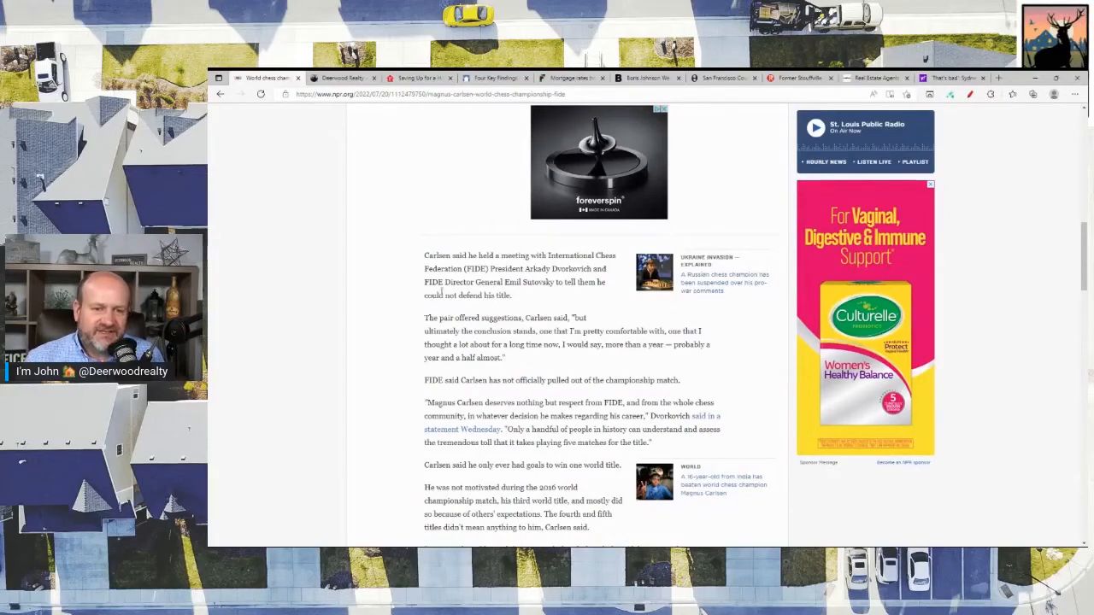
pyautogui.moveTo(542, 294)
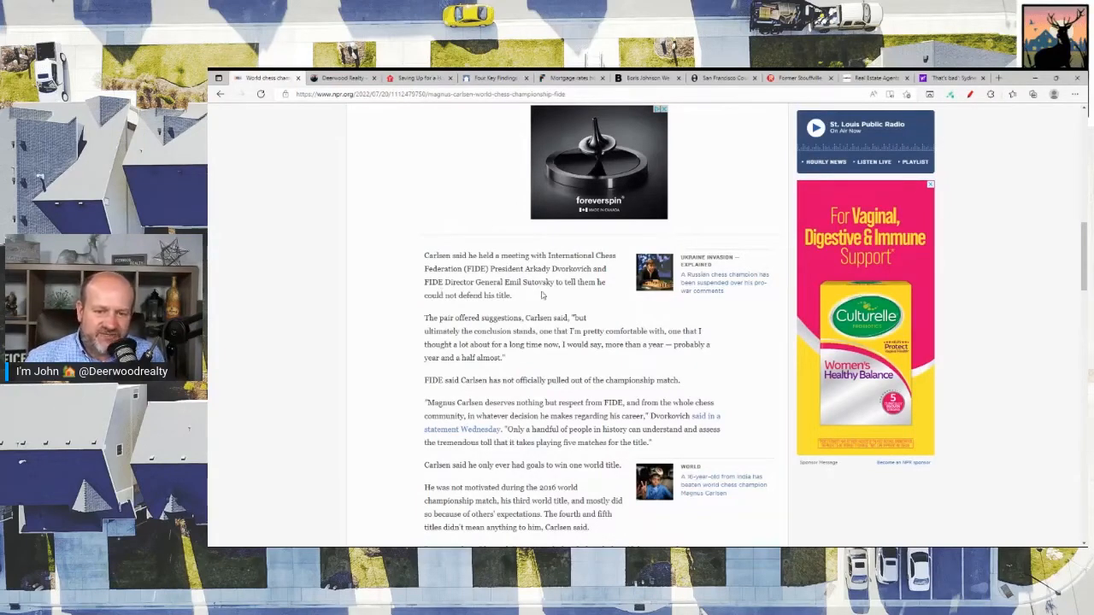
pyautogui.moveTo(376, 306)
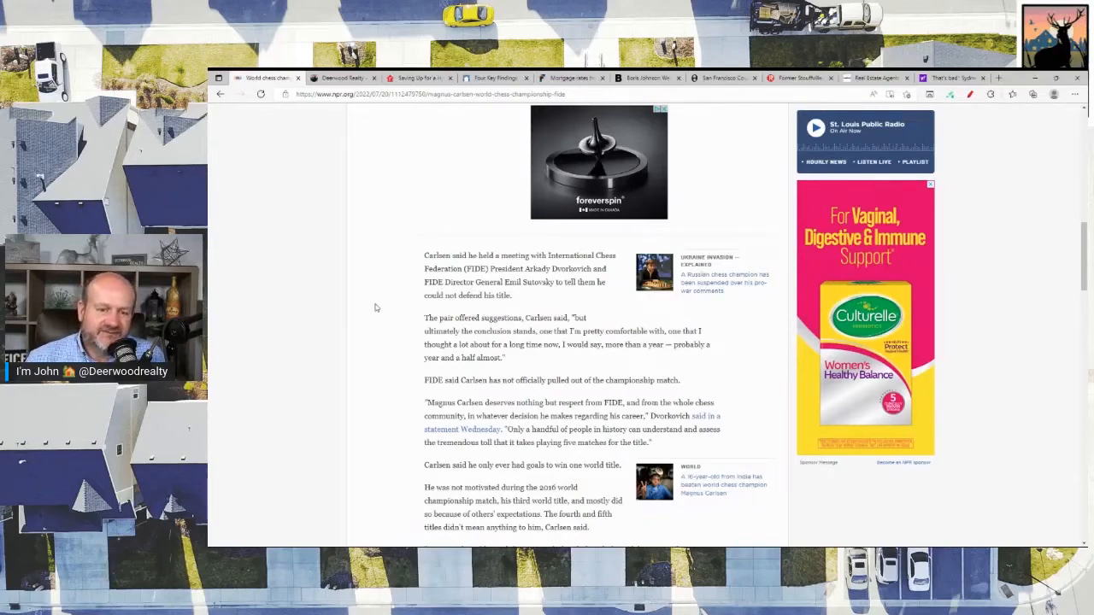
pyautogui.moveTo(383, 287)
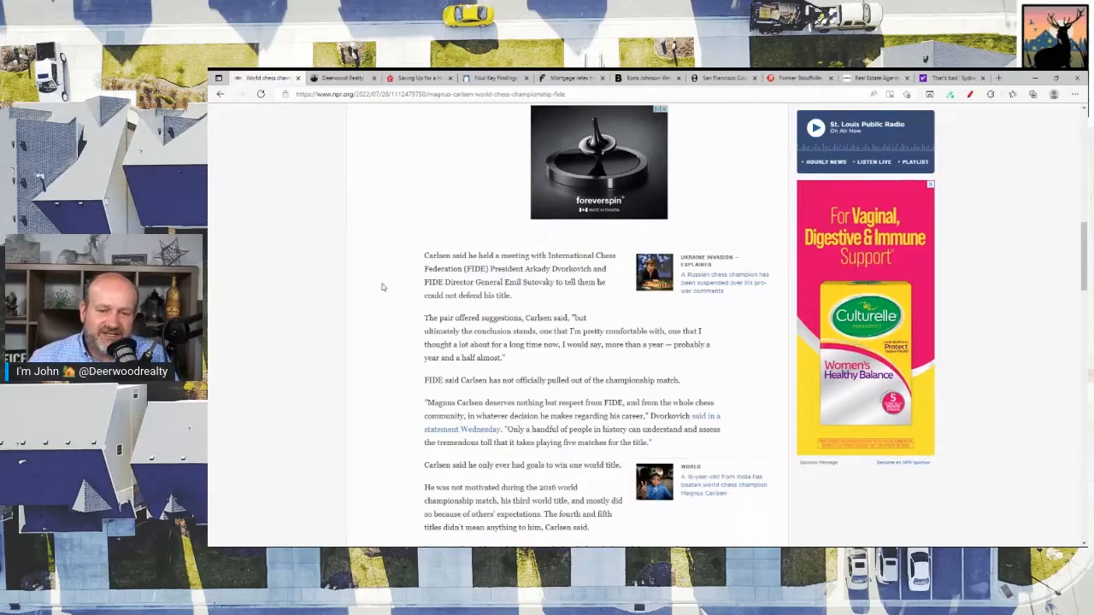
pyautogui.moveTo(410, 317)
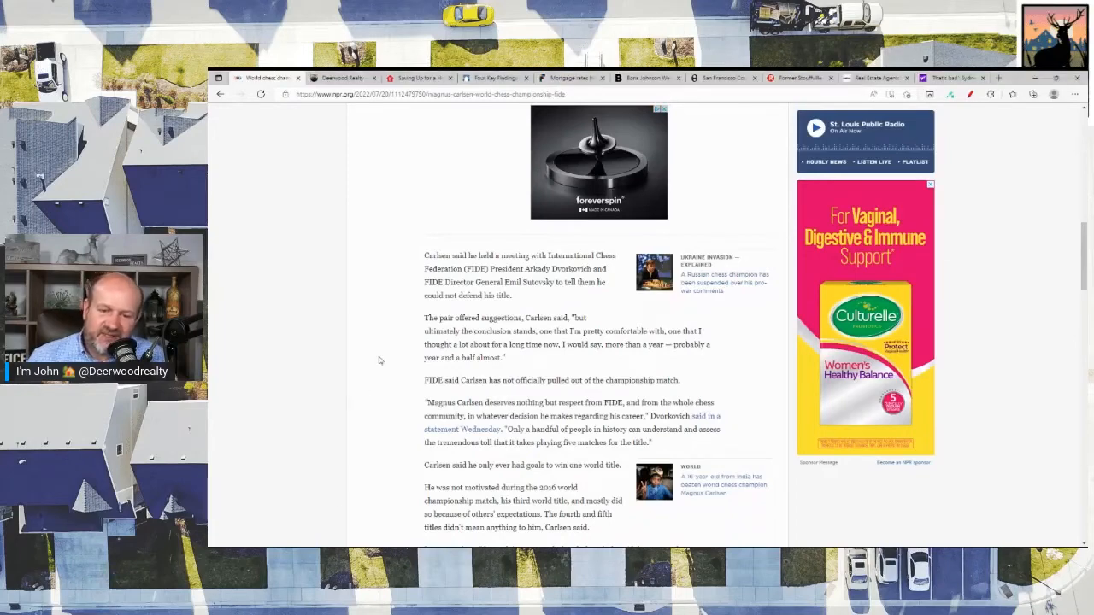
pyautogui.moveTo(383, 349)
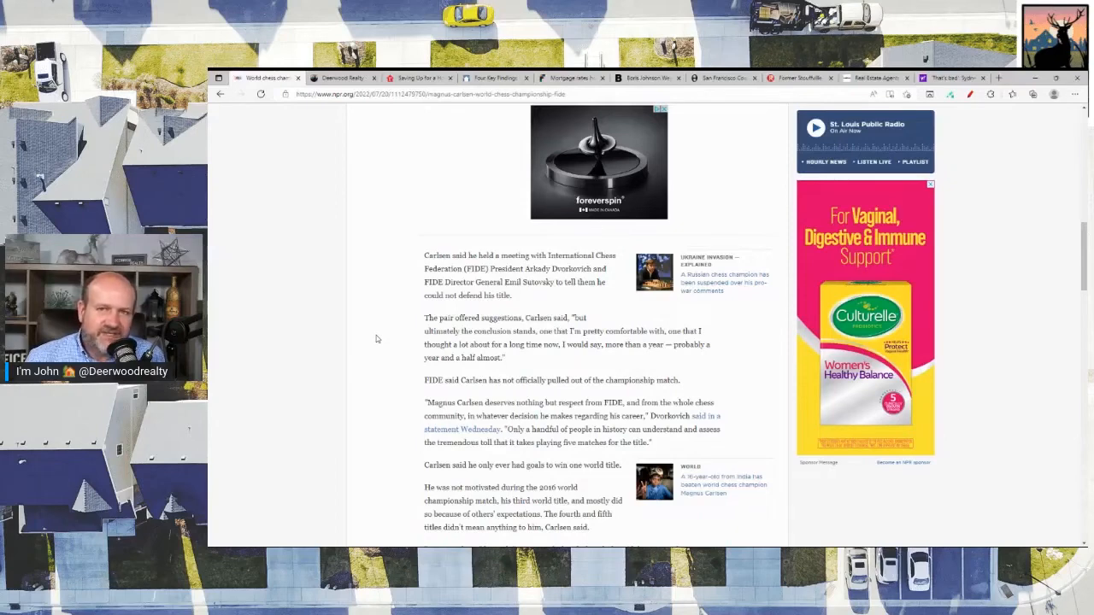
pyautogui.moveTo(414, 373)
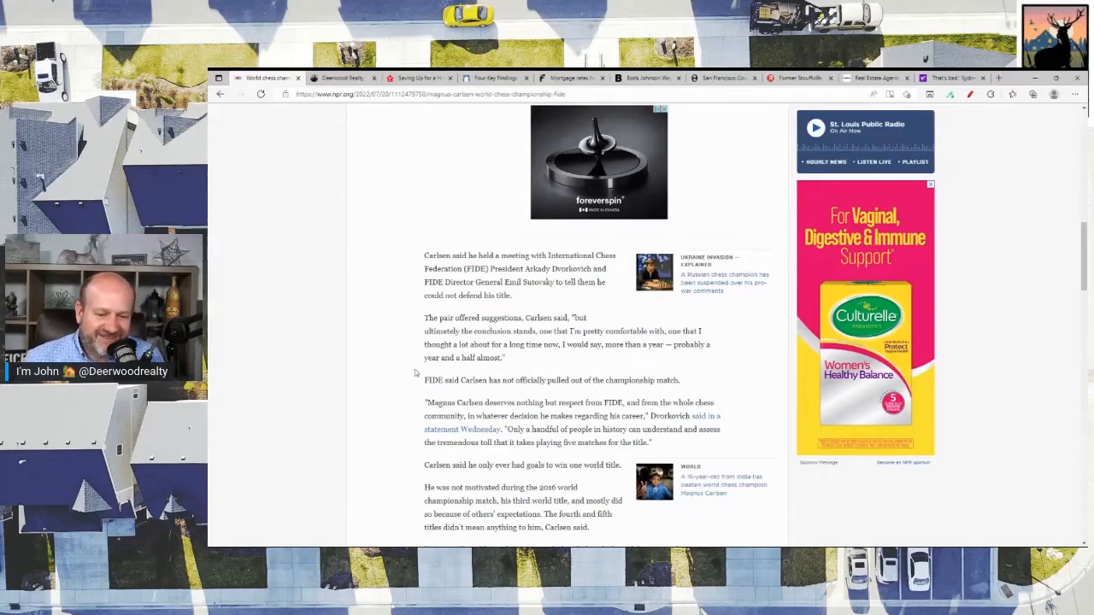
pyautogui.scroll(-3)
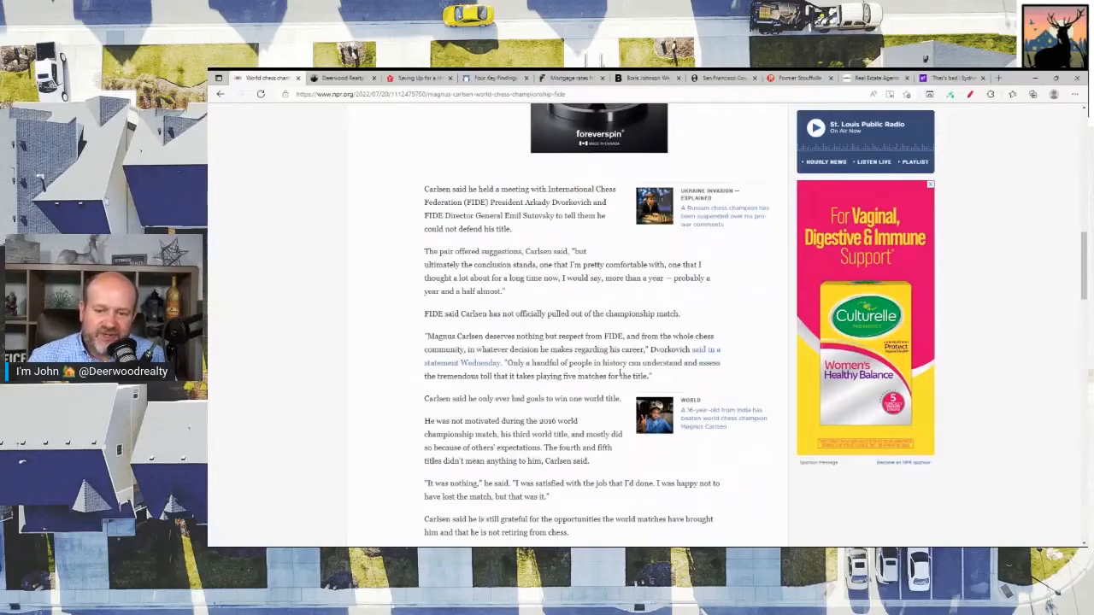
pyautogui.moveTo(387, 427)
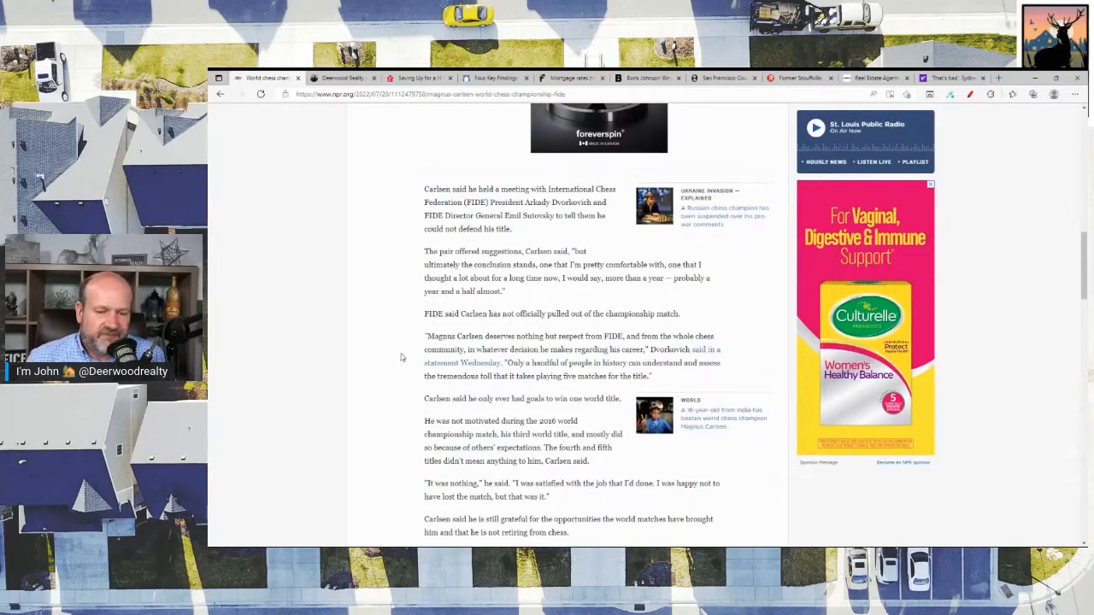
pyautogui.moveTo(386, 366)
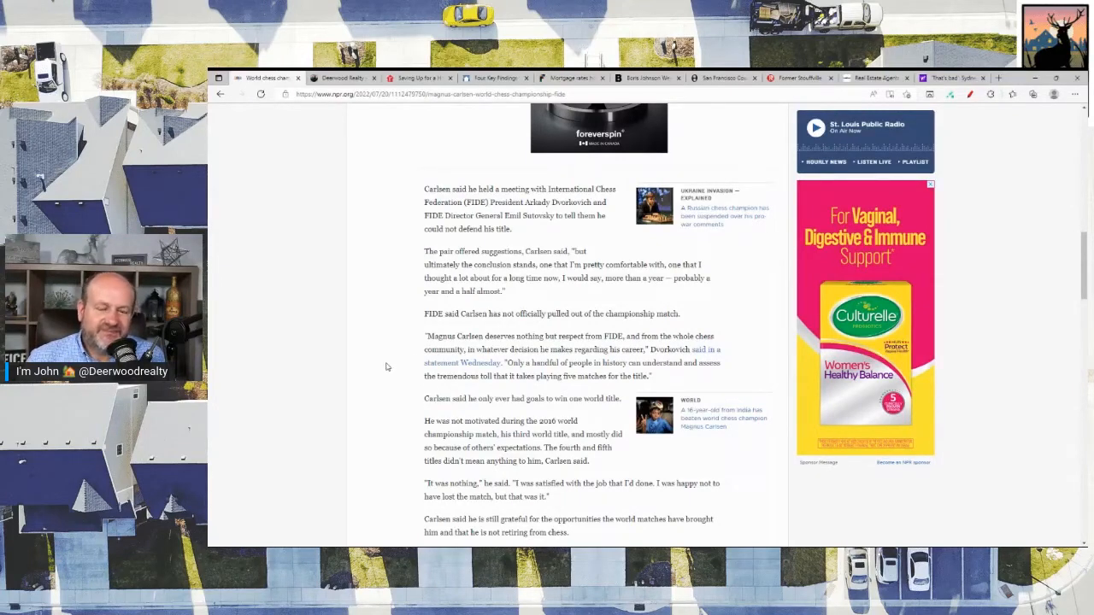
pyautogui.moveTo(400, 351)
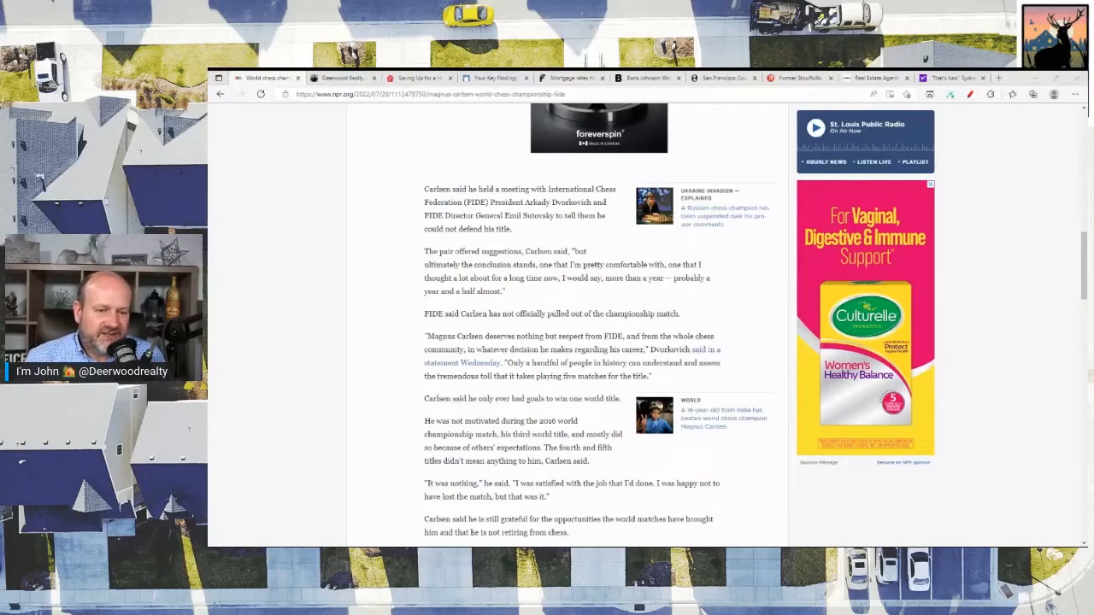
pyautogui.moveTo(362, 367)
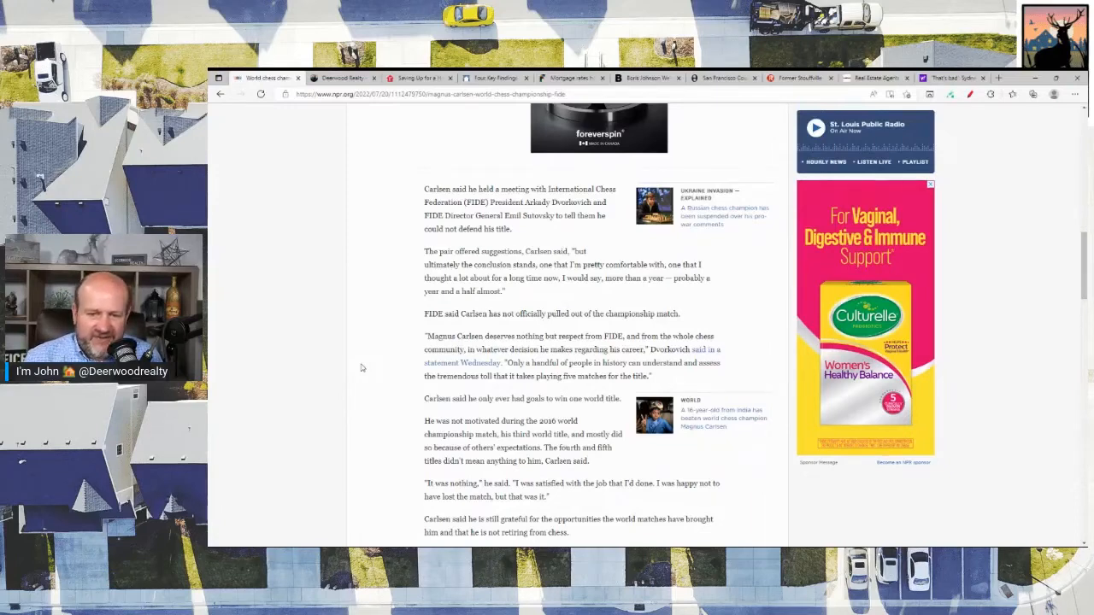
pyautogui.moveTo(308, 332)
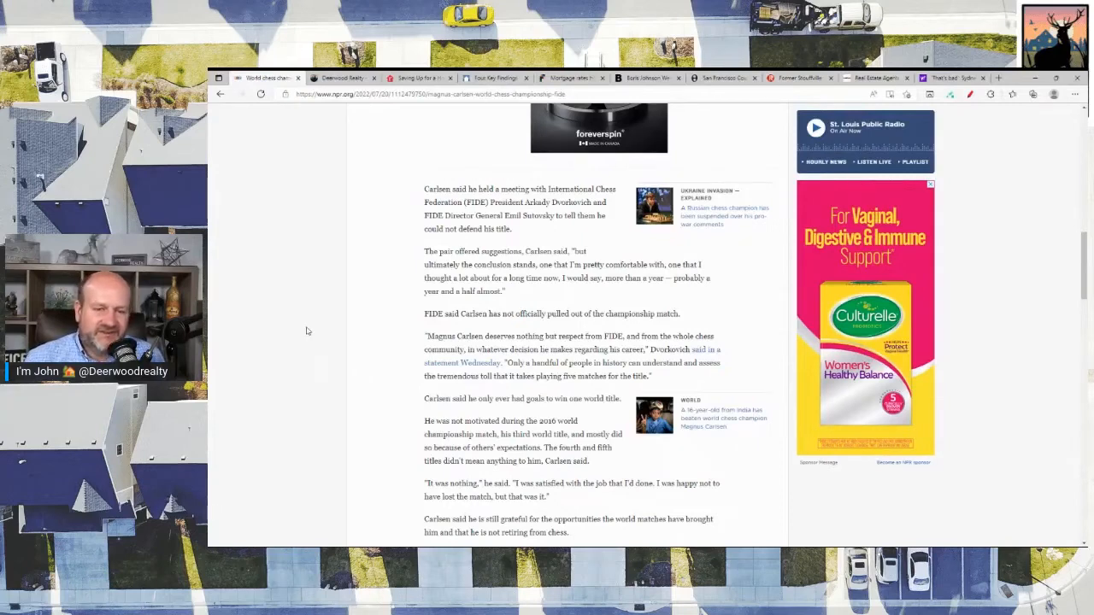
pyautogui.moveTo(326, 373)
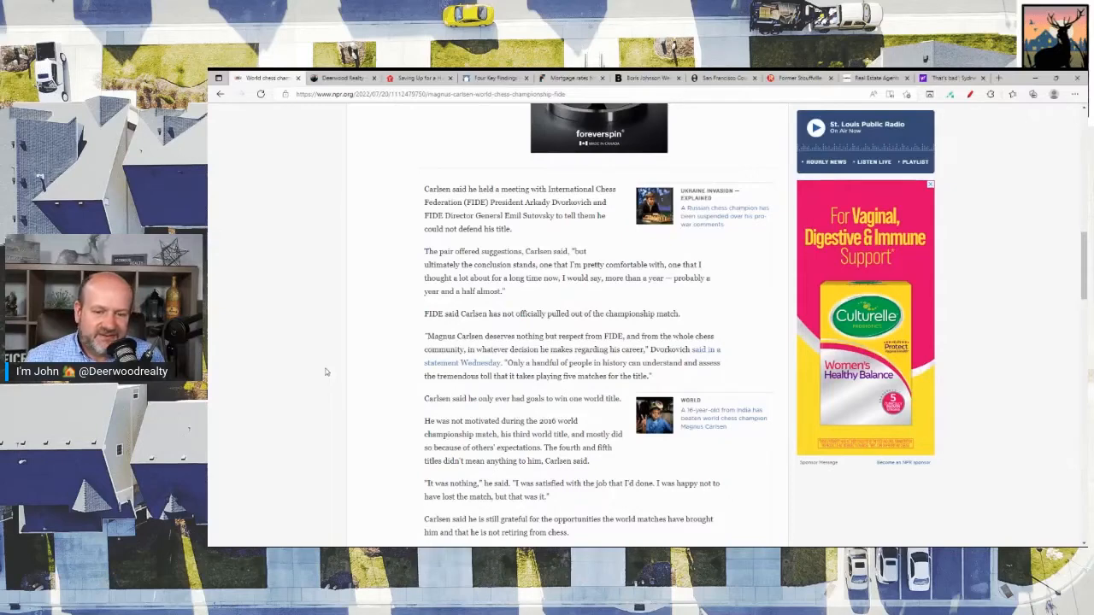
pyautogui.moveTo(338, 365)
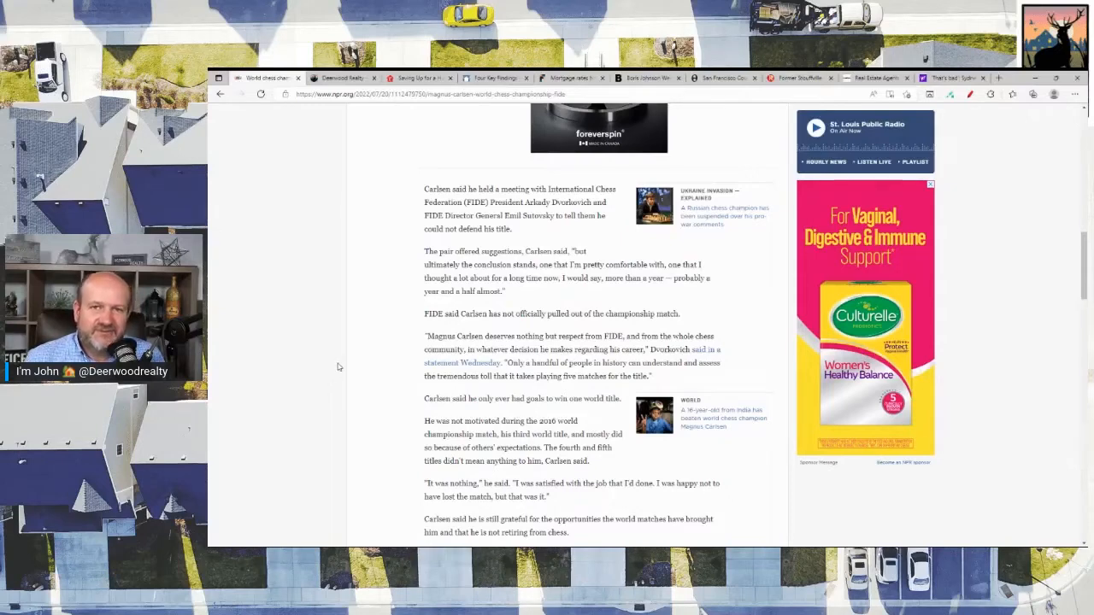
pyautogui.moveTo(363, 359)
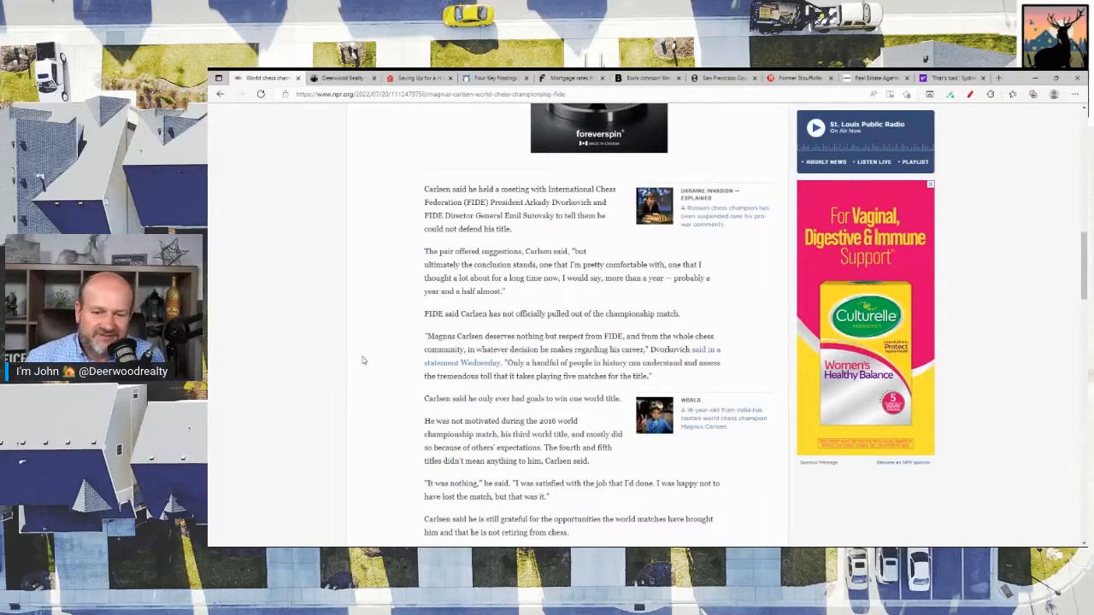
pyautogui.moveTo(356, 352)
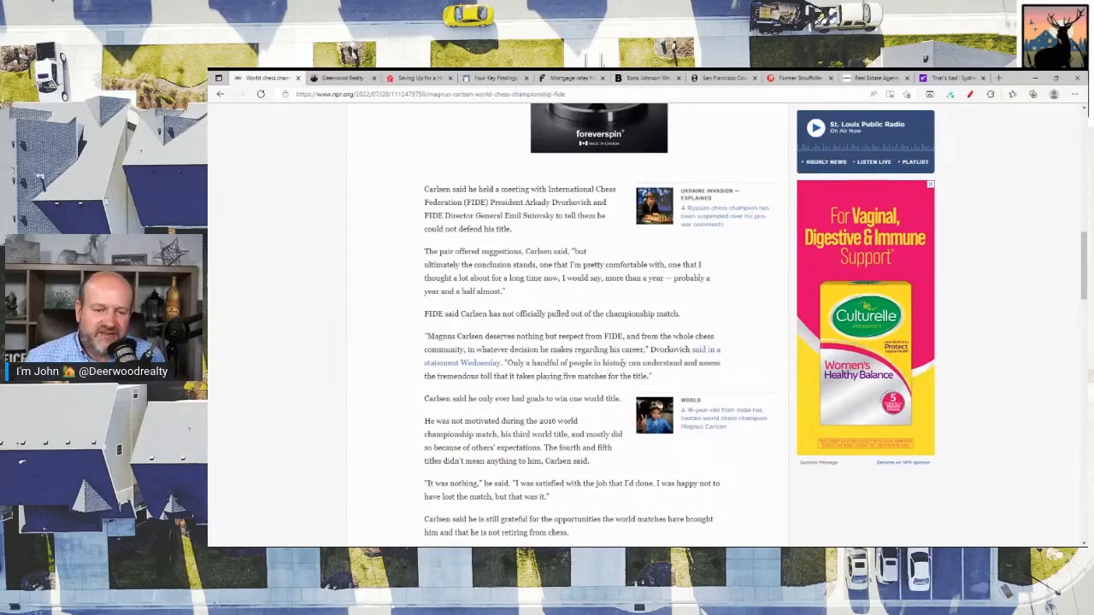
pyautogui.moveTo(409, 359)
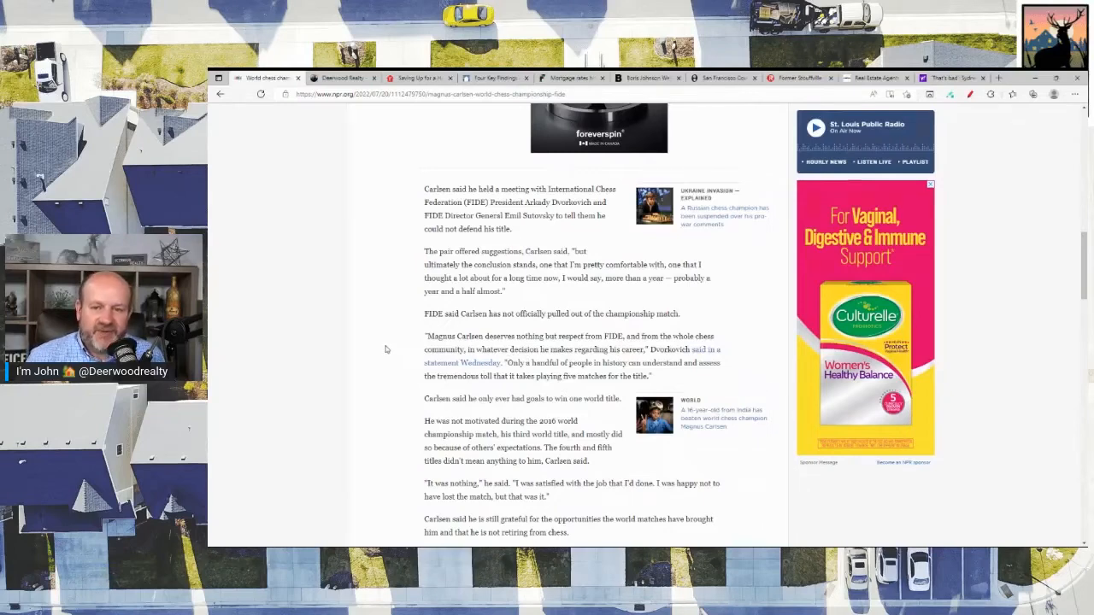
pyautogui.moveTo(386, 348)
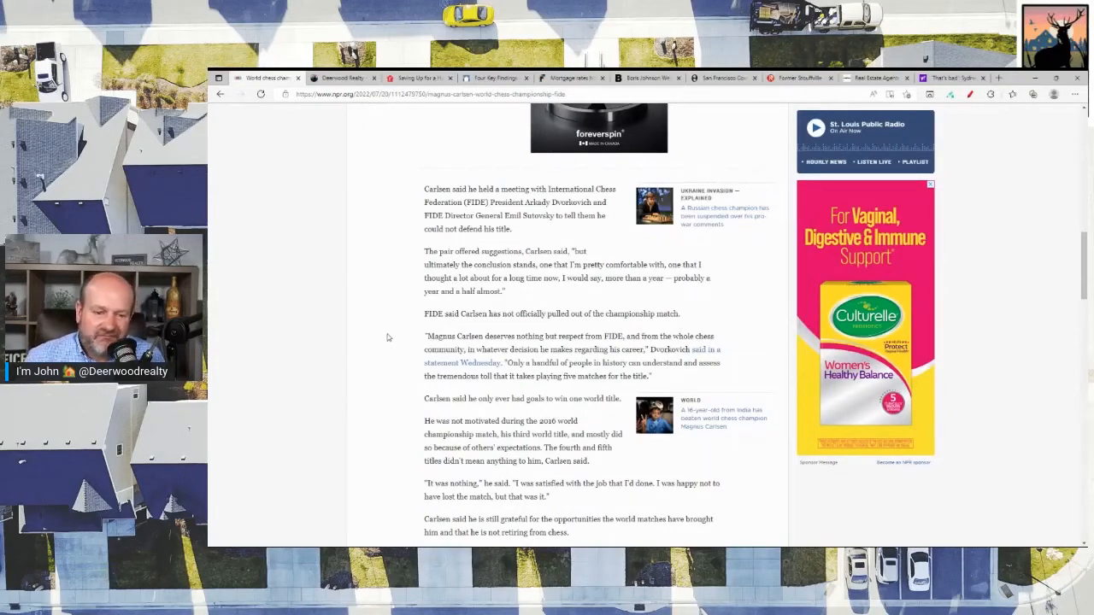
pyautogui.scroll(-3)
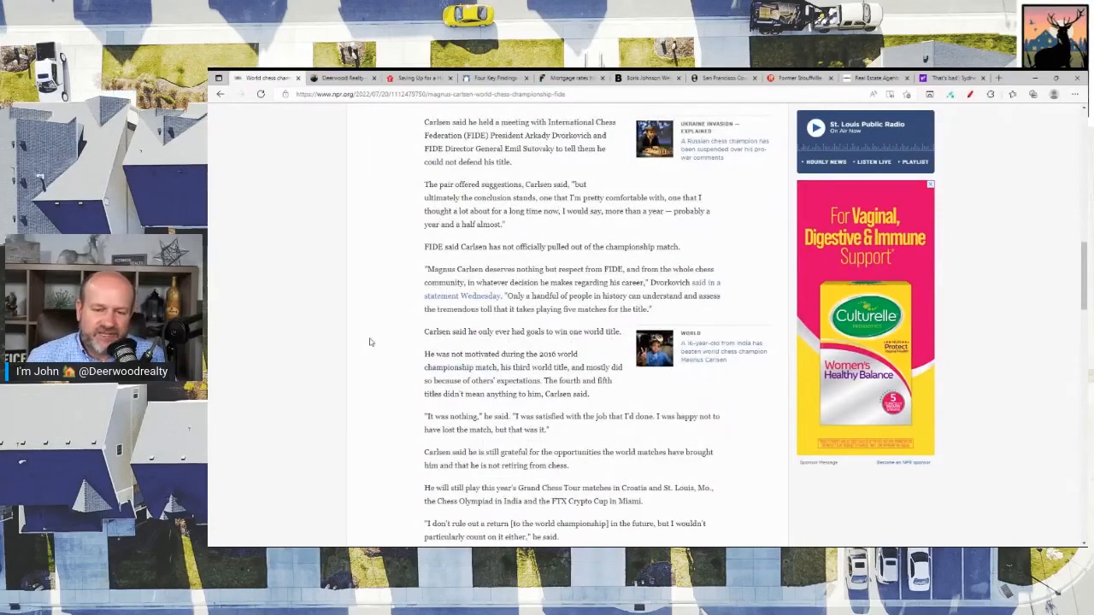
pyautogui.moveTo(379, 339)
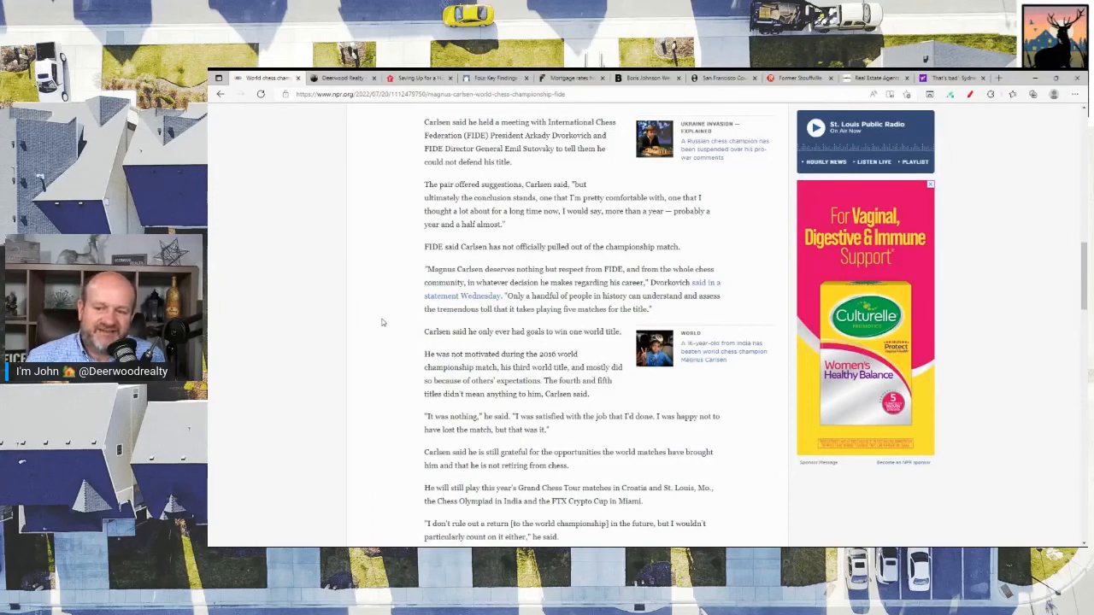
pyautogui.scroll(-3)
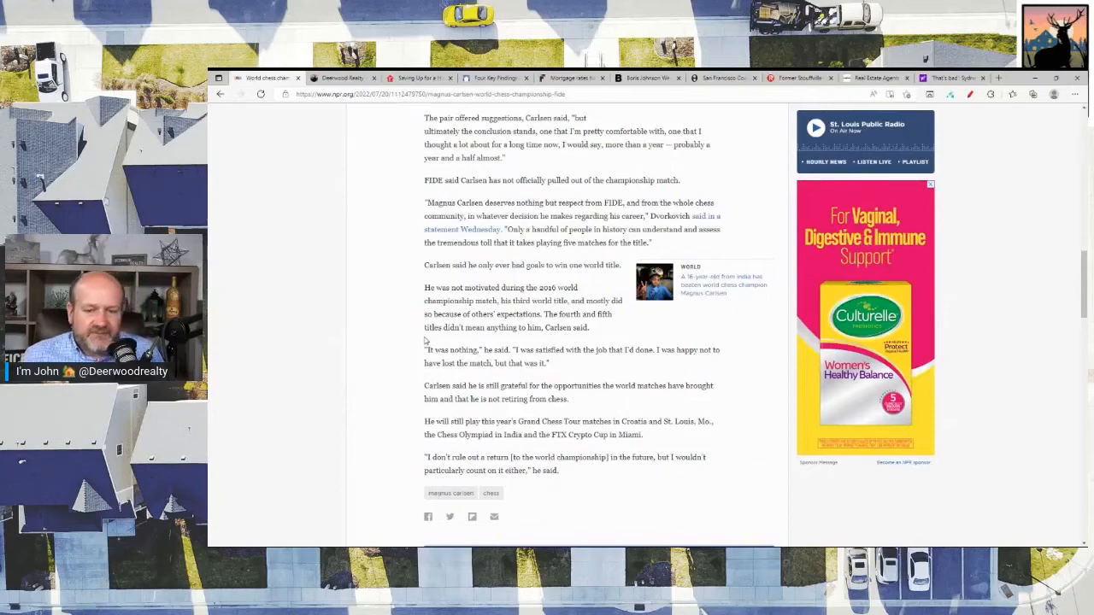
pyautogui.moveTo(406, 349)
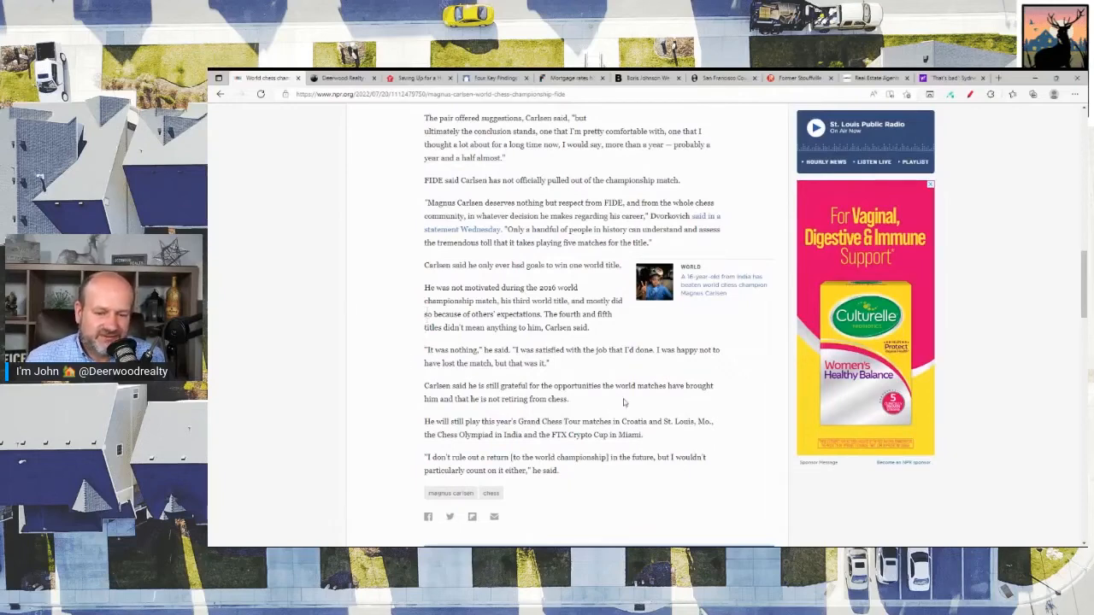
pyautogui.moveTo(404, 385)
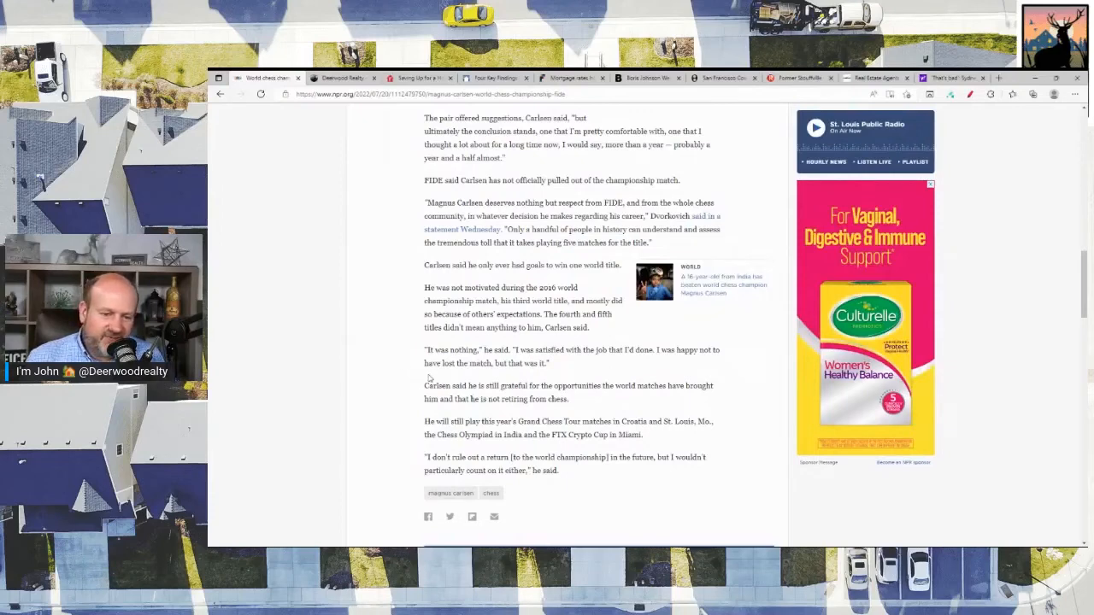
pyautogui.moveTo(411, 383)
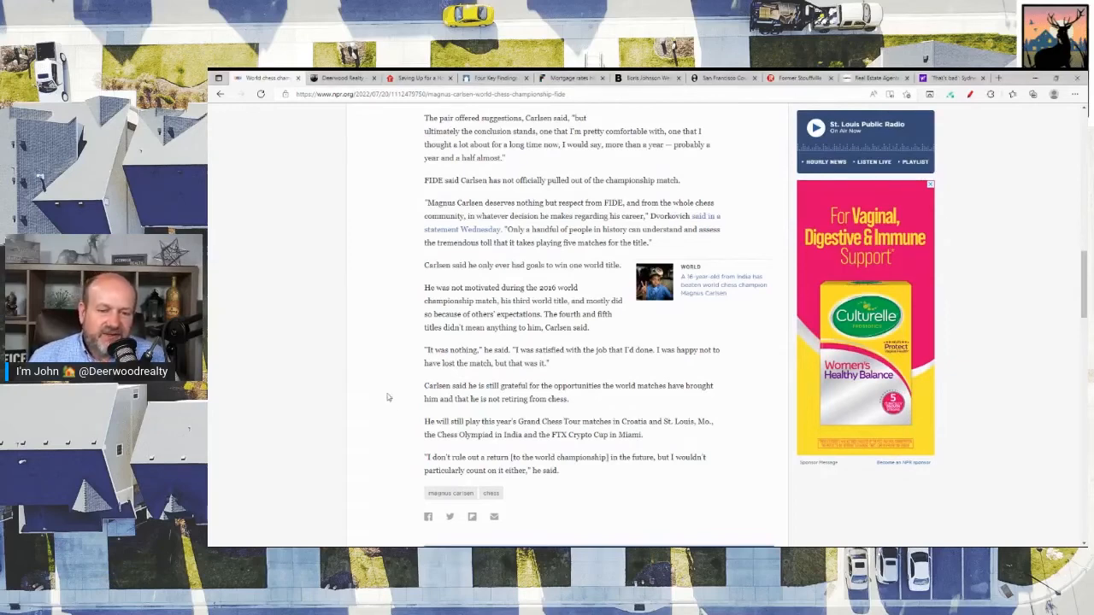
pyautogui.moveTo(389, 384)
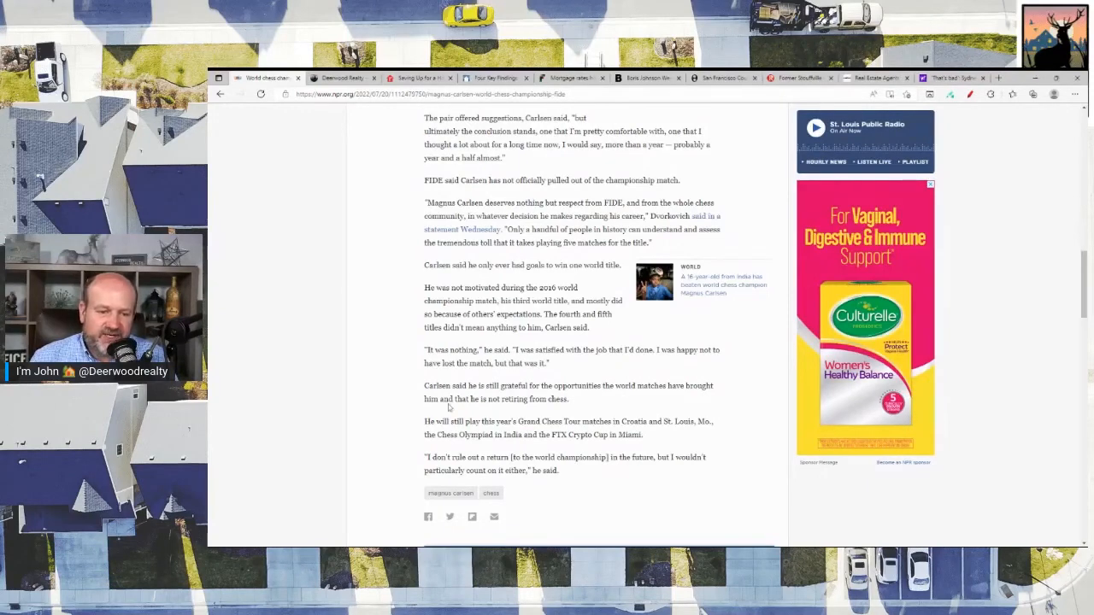
pyautogui.moveTo(386, 394)
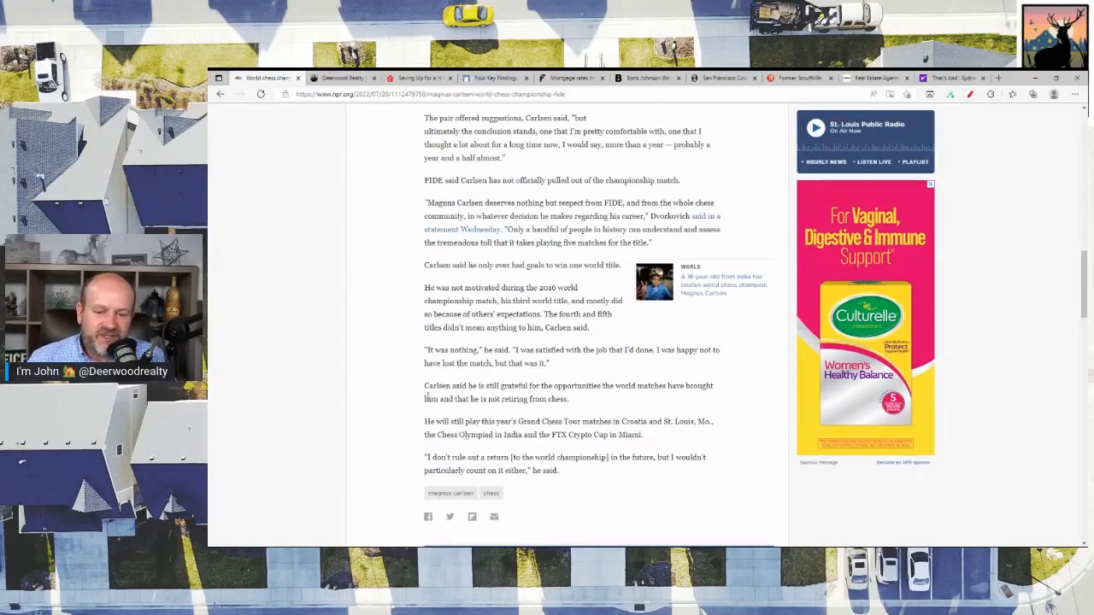
pyautogui.moveTo(380, 404)
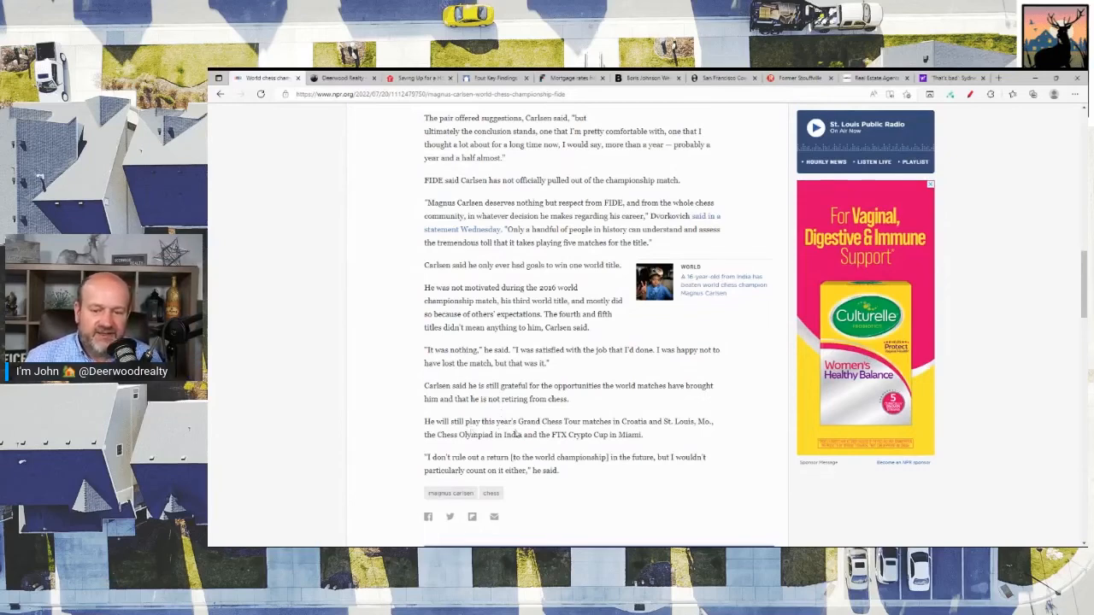
pyautogui.moveTo(393, 453)
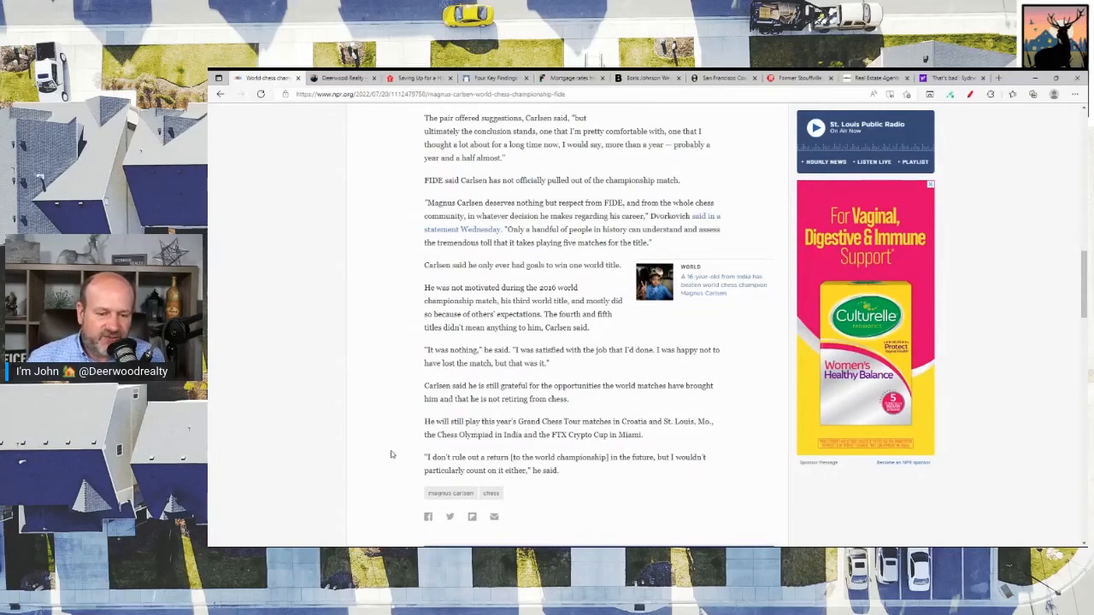